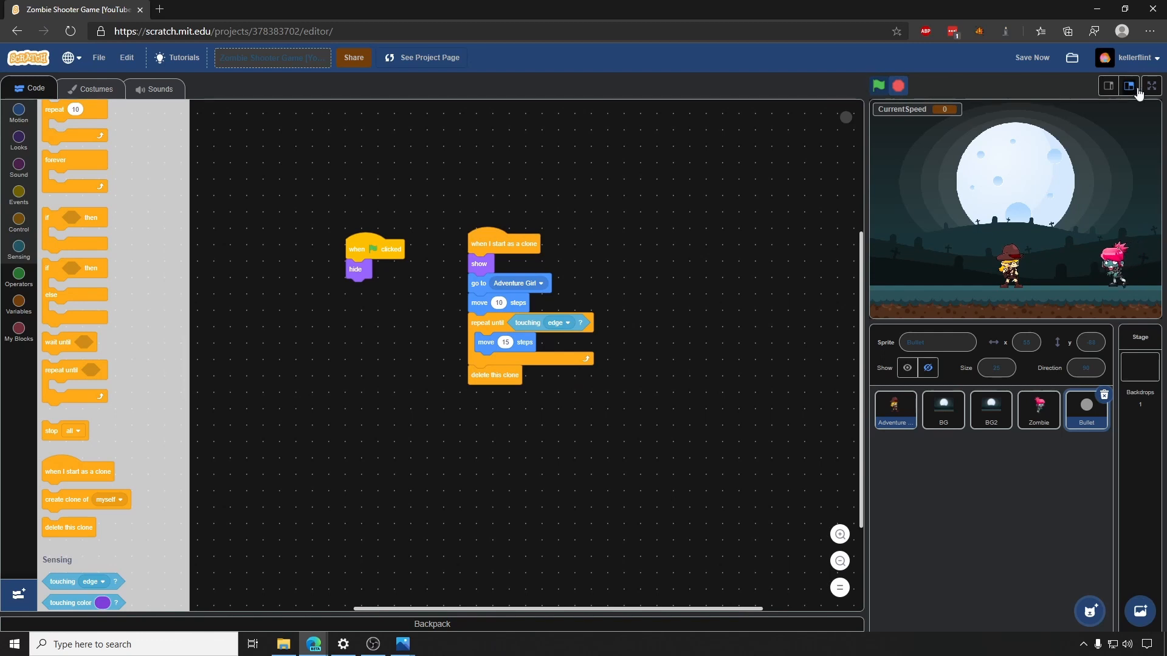
Run the zombie game with the green flag, showing Player Health and Adventure Girl Direction readouts.
click(1151, 85)
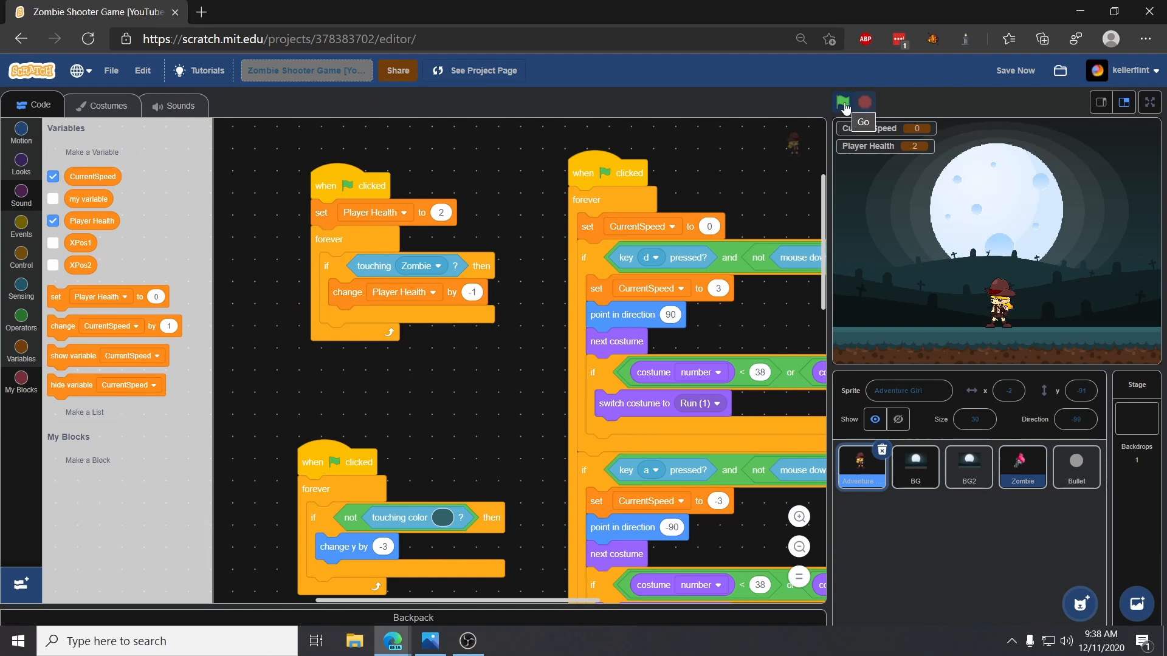
click(843, 101)
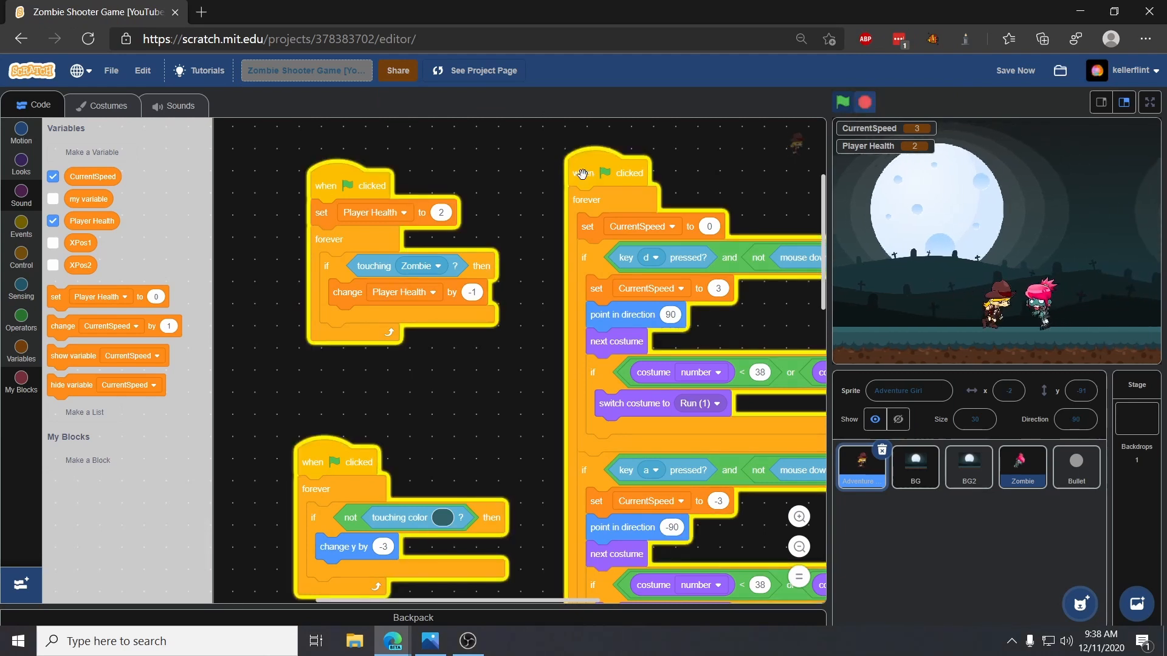
click(843, 101)
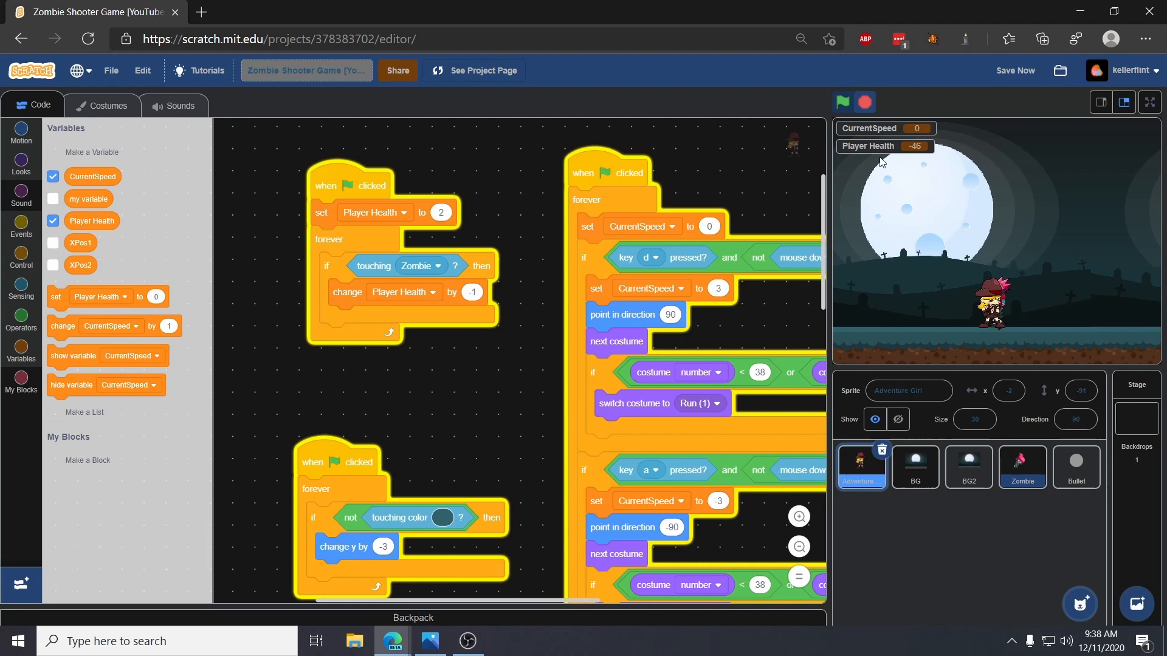
click(865, 102)
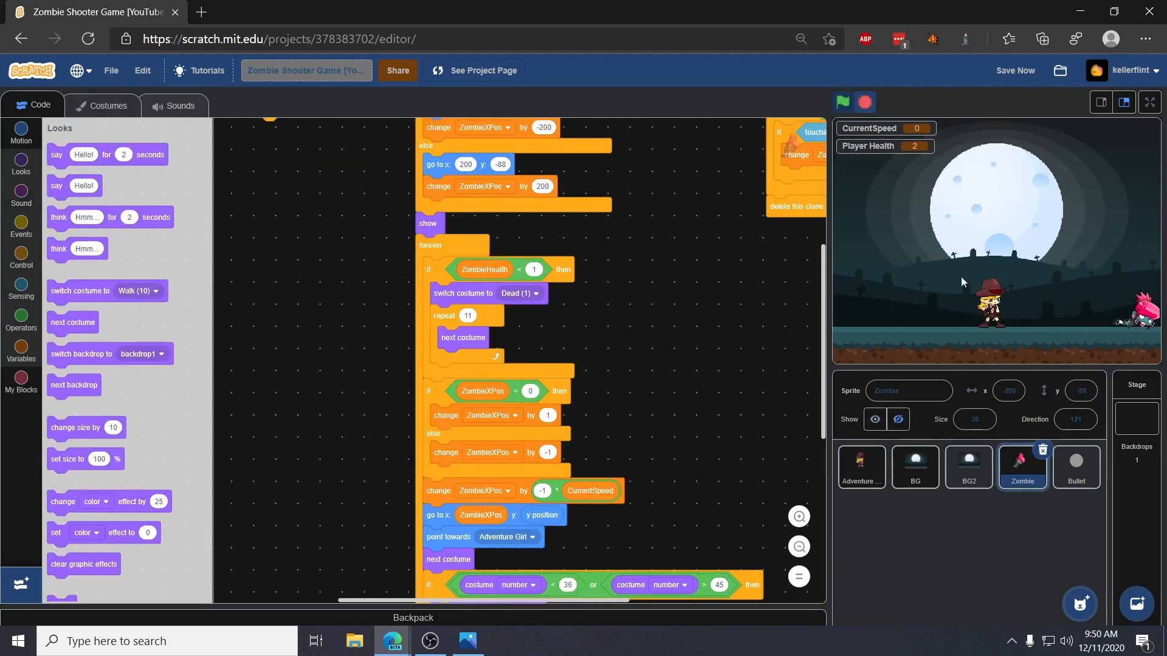
Toggle the stage into full-screen mode and back out twice while the game runs.
click(1149, 102)
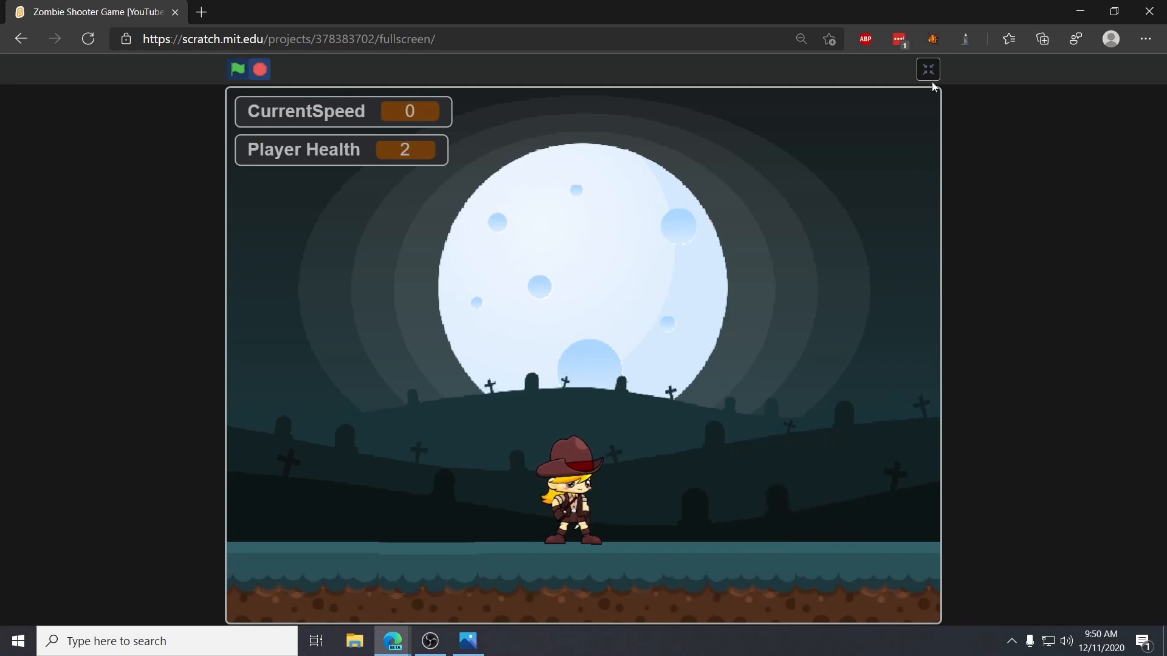
click(928, 69)
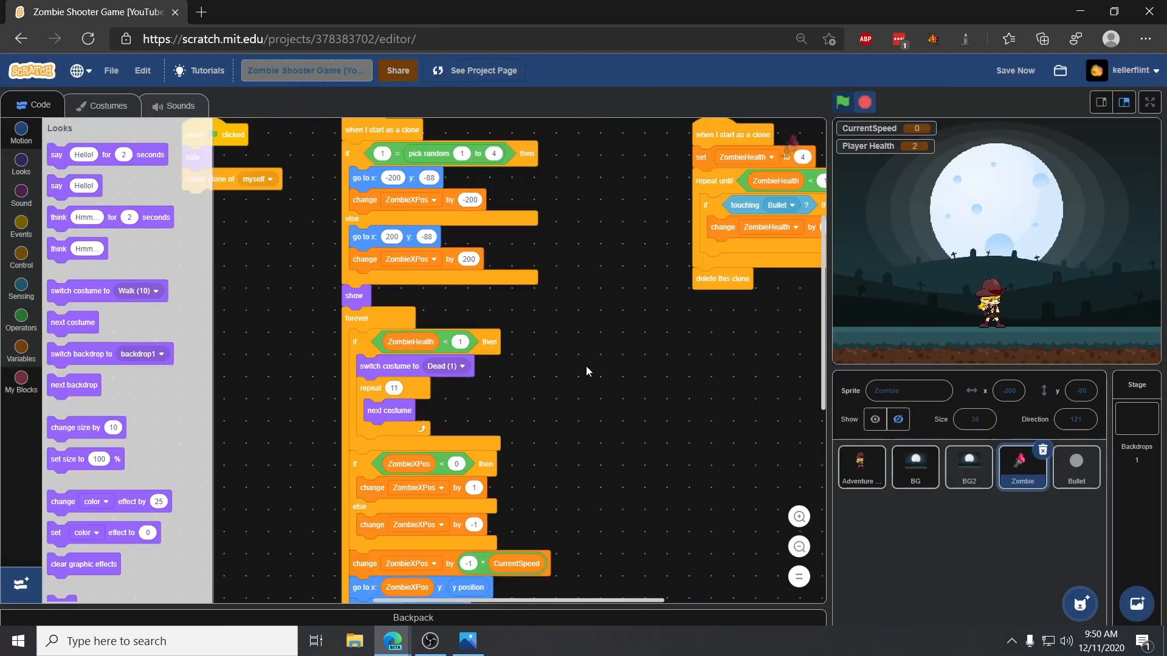
click(1149, 102)
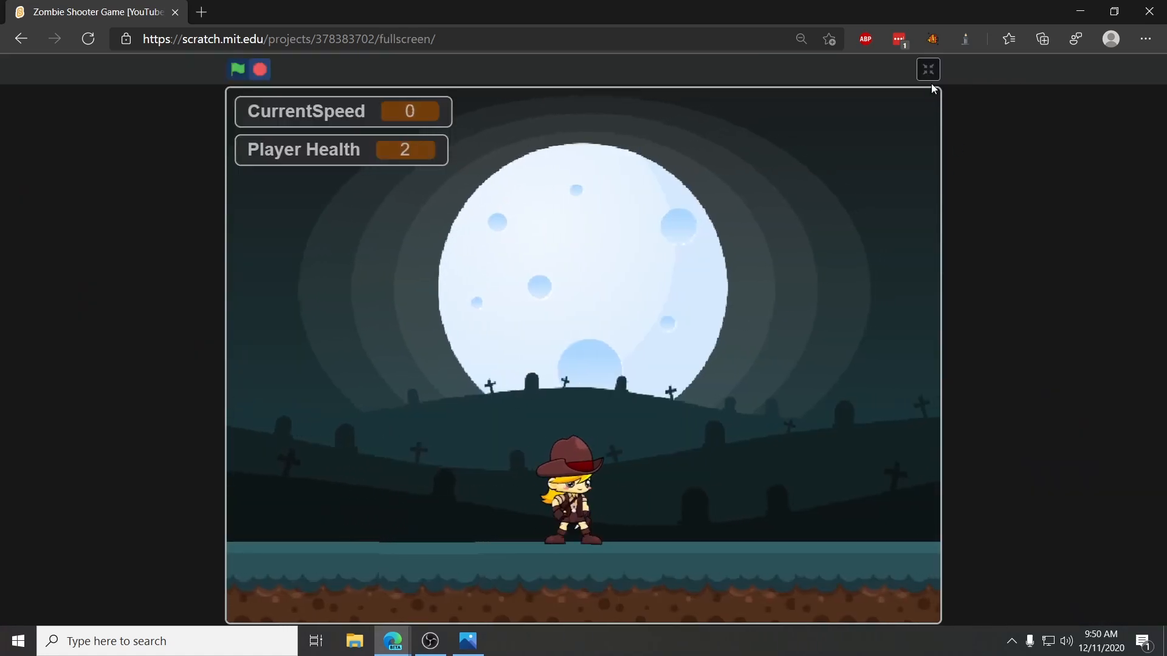
click(927, 69)
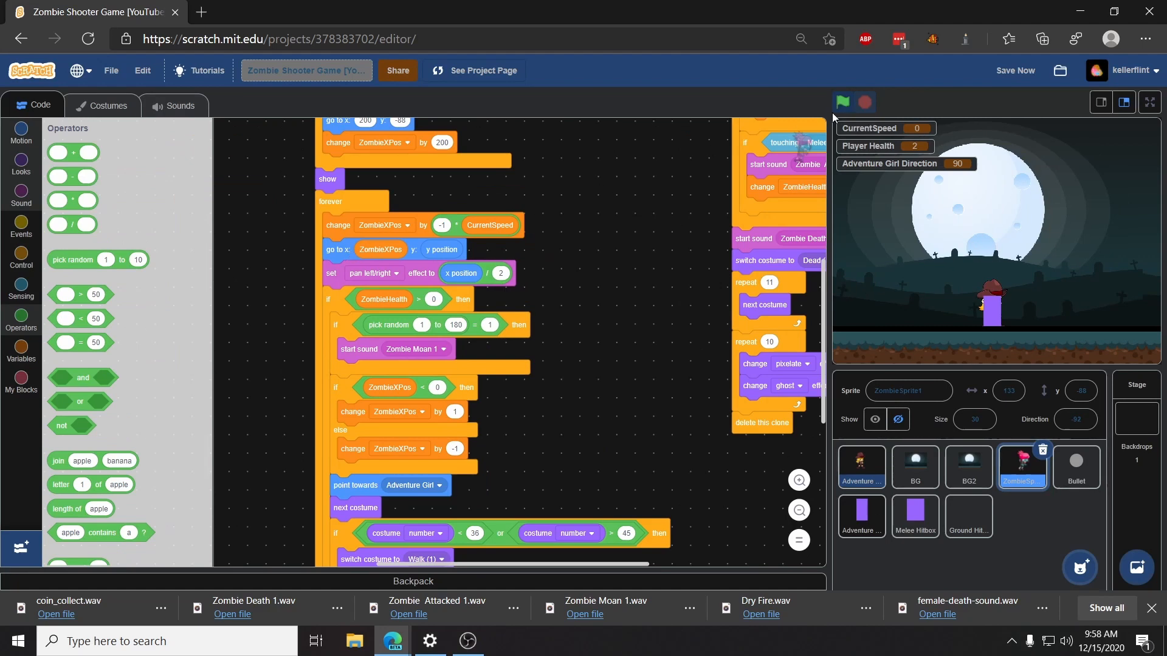
Play full screen with two zombies, a crate and the ammo counter, then review ZombieSprite1's clone scripts.
click(1150, 101)
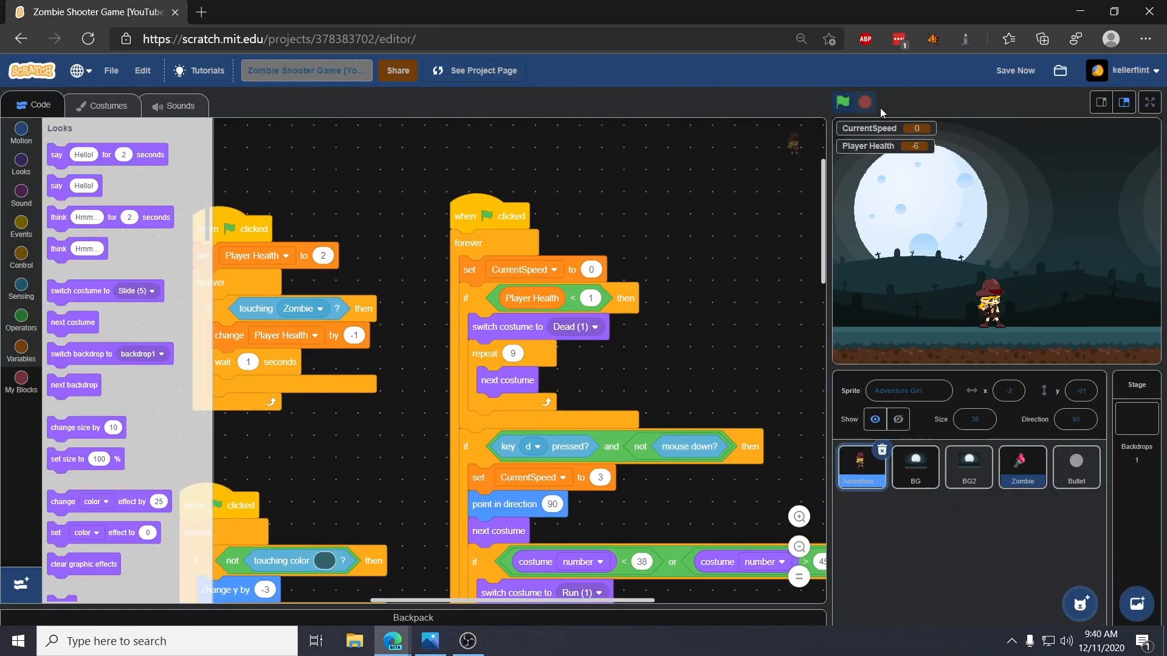
click(842, 102)
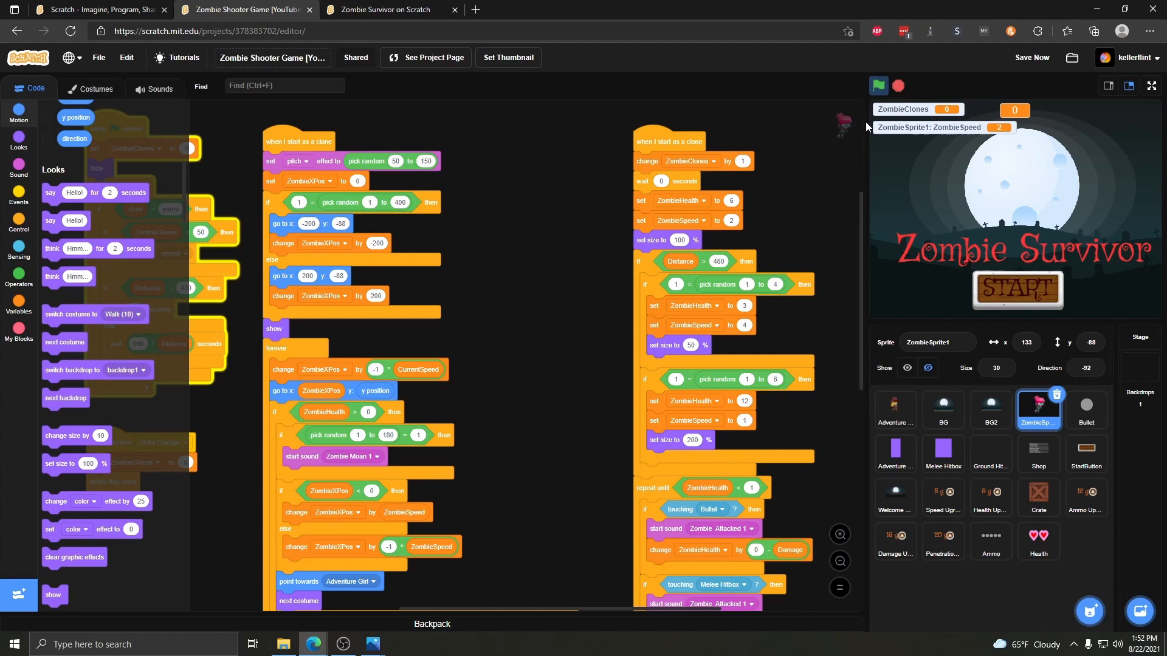
click(879, 85)
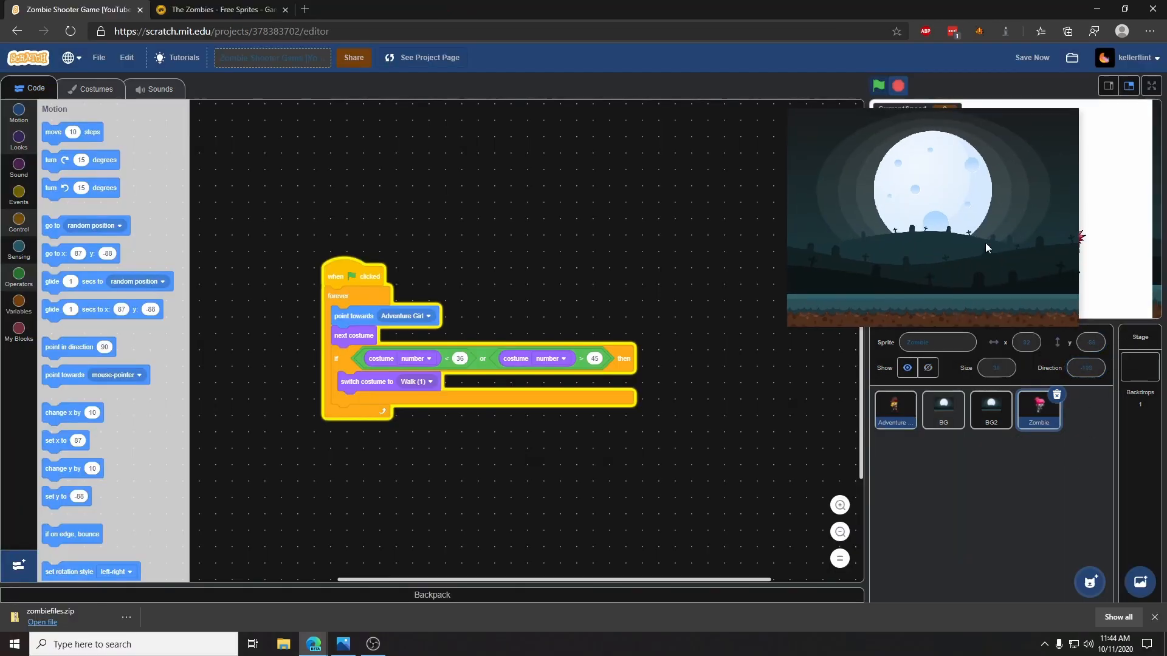
click(898, 85)
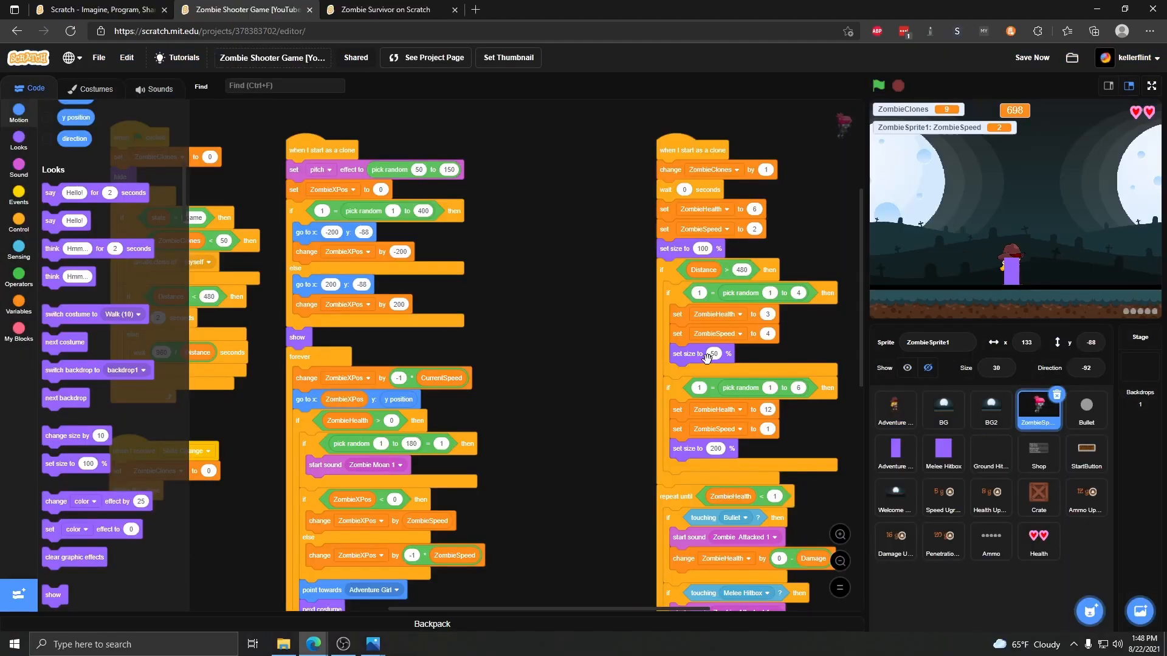
scroll(down, 3)
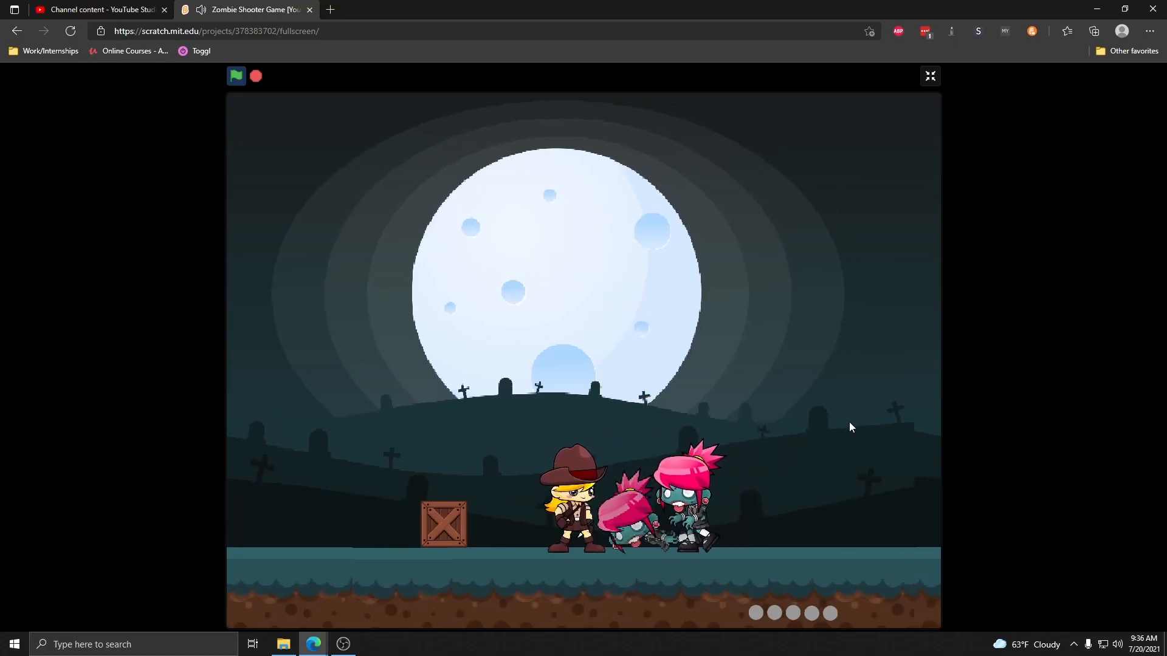
Wrap 'create clone of myself' and 'wait 10 seconds' in a forever loop gated by 'state = game'.
click(930, 75)
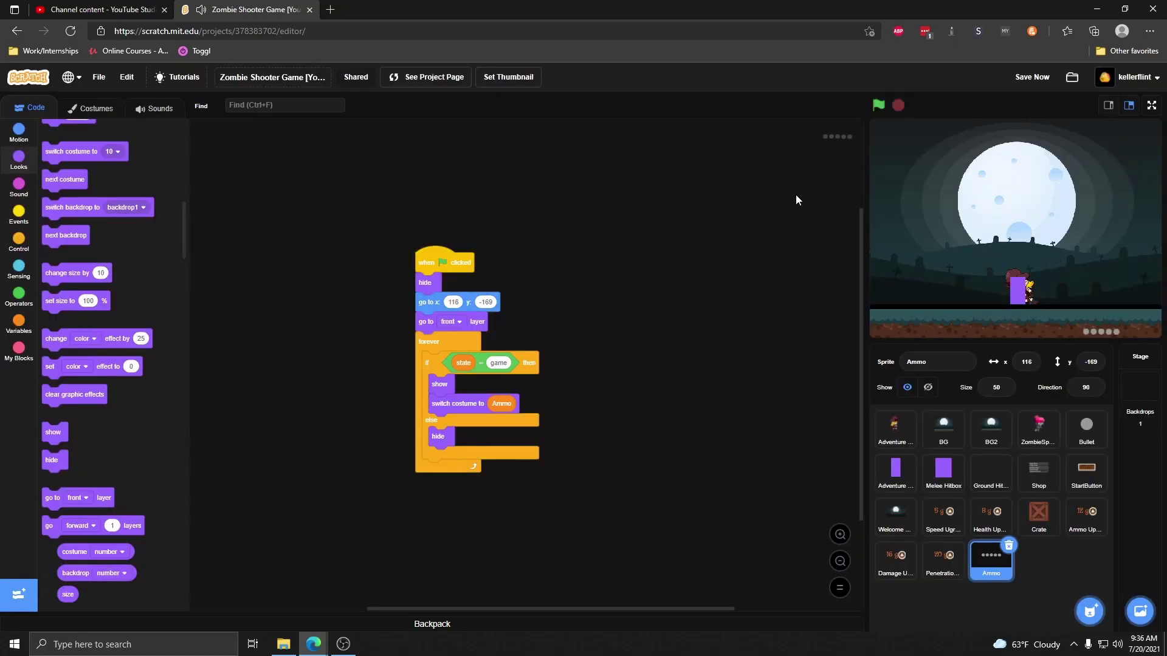
click(96, 108)
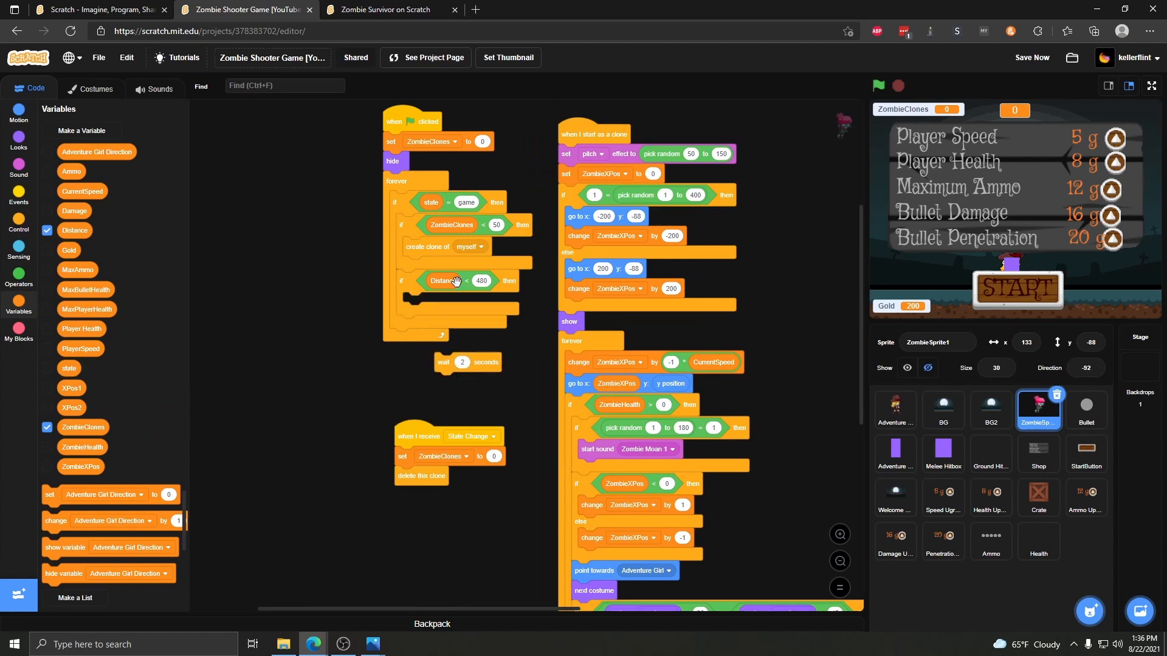
drag(437, 281, 468, 354)
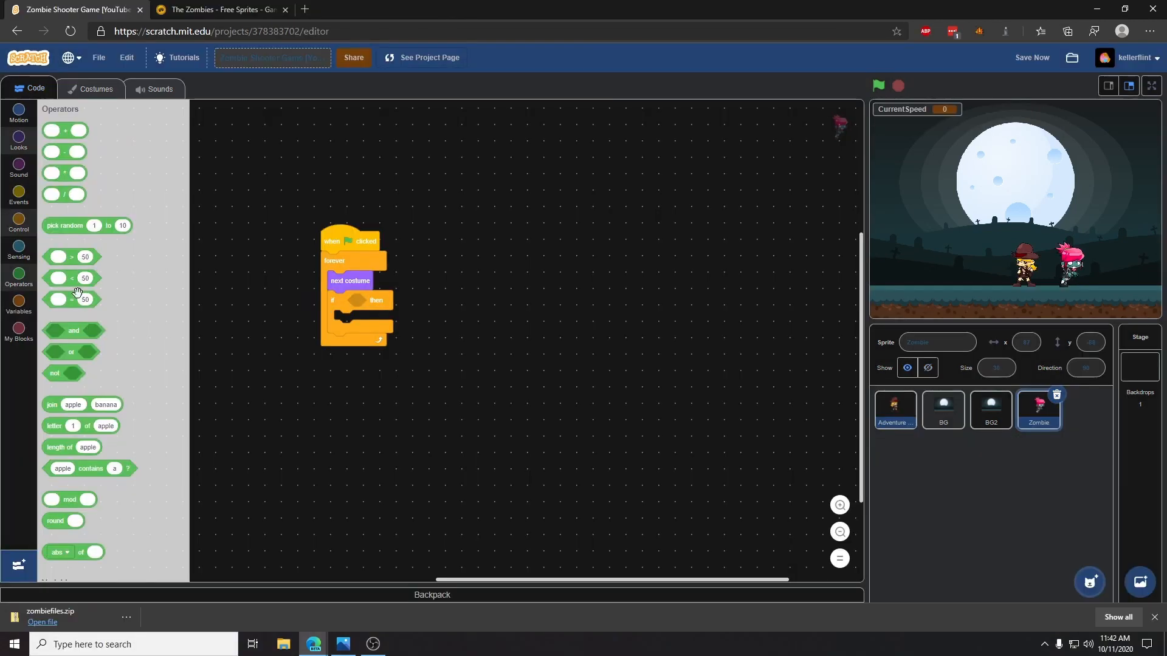
drag(70, 351, 236, 365)
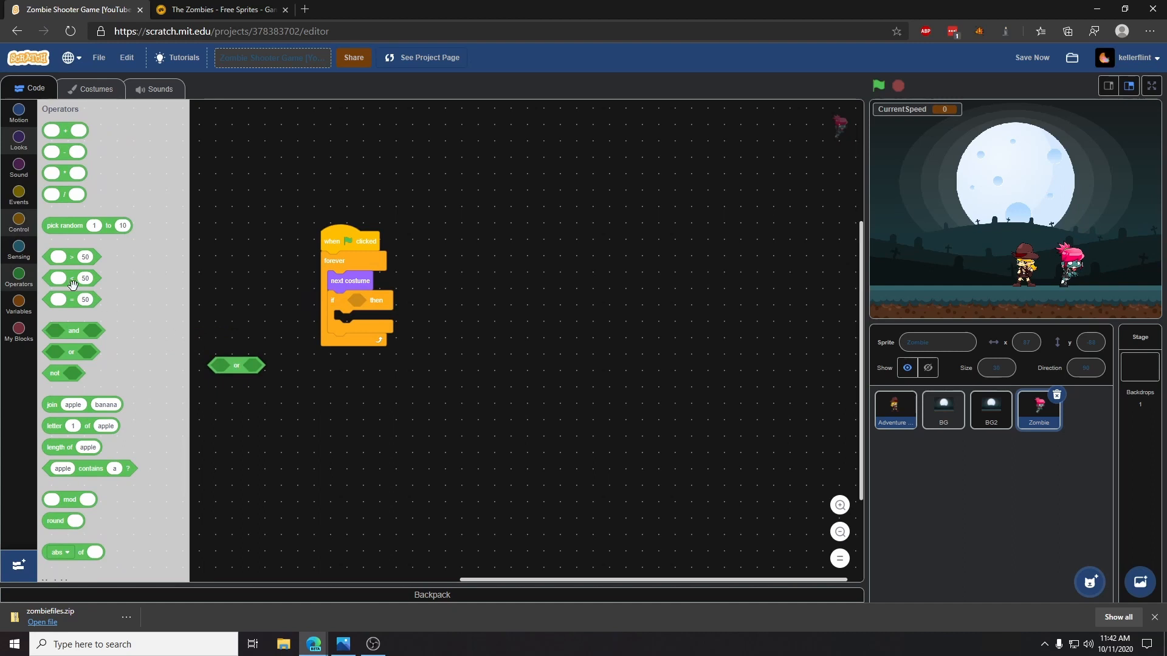
drag(64, 279, 235, 292)
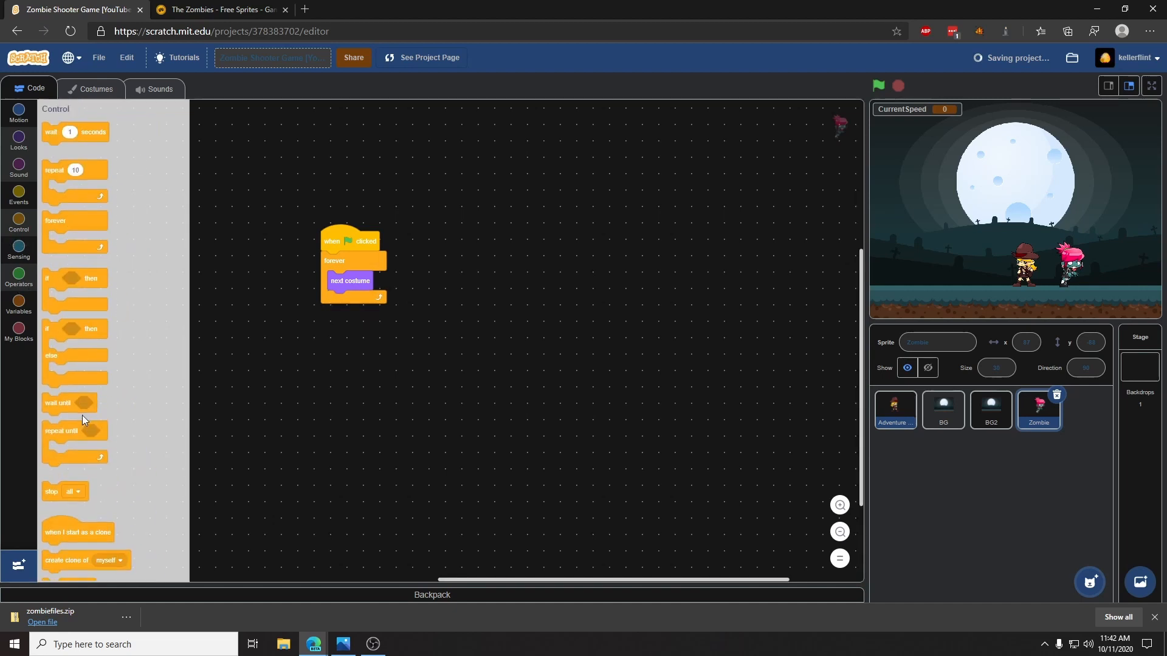
drag(72, 278, 357, 299)
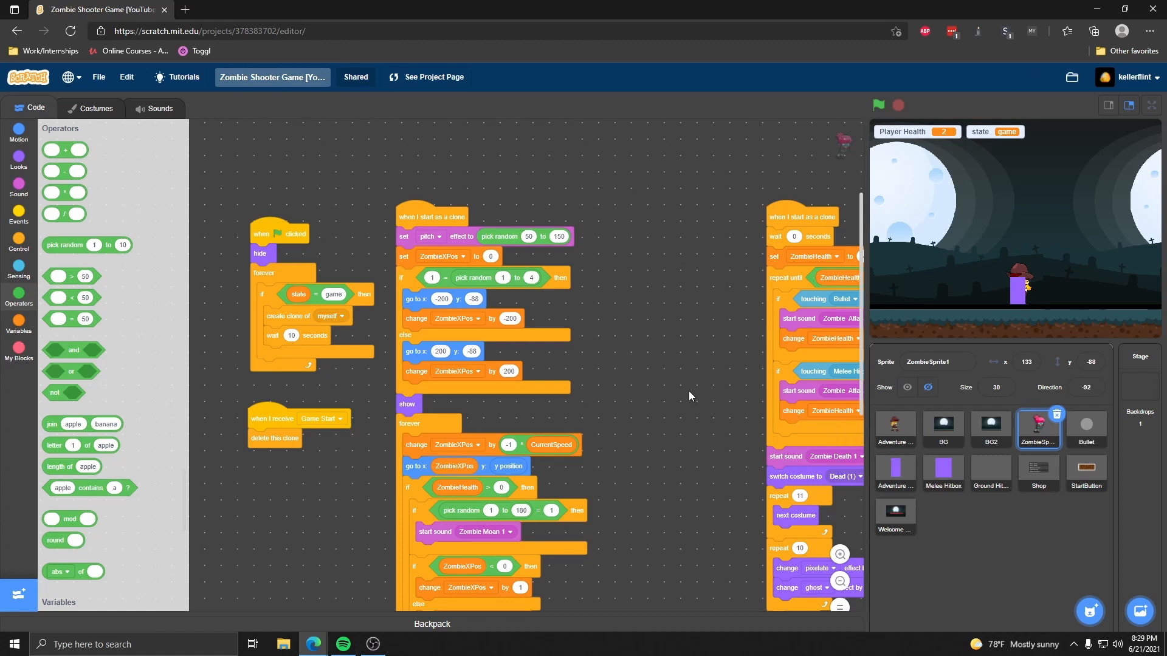
mouse_move(509, 272)
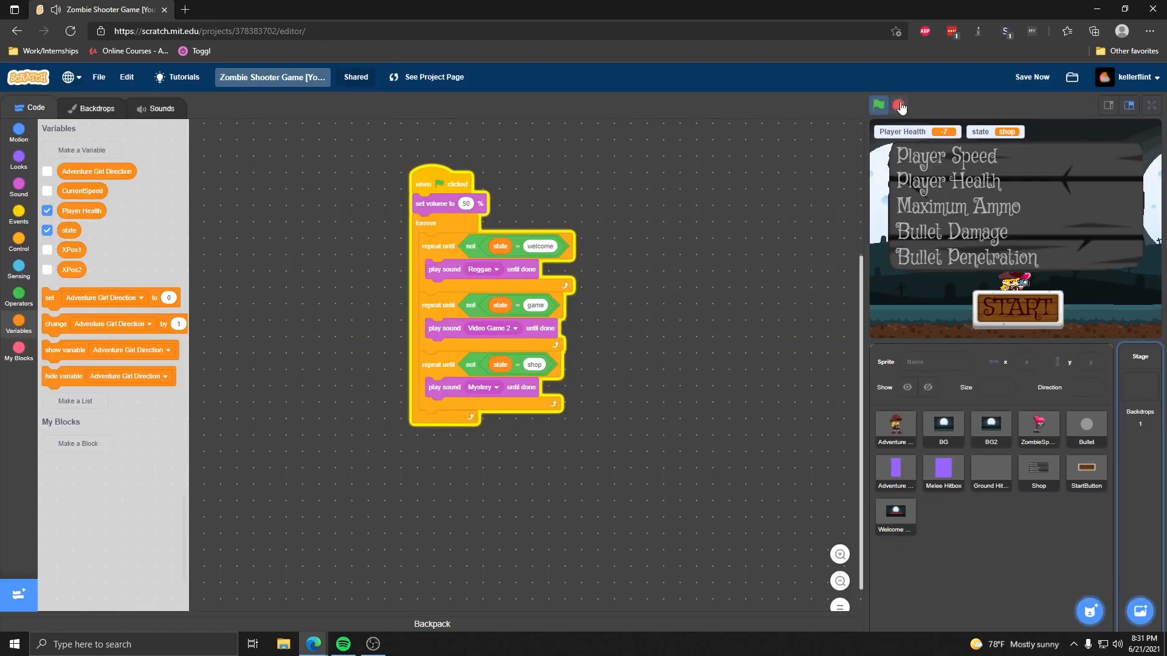
Test-play the game and check the Ammo sprite's bullet-dot costume in full screen.
click(878, 105)
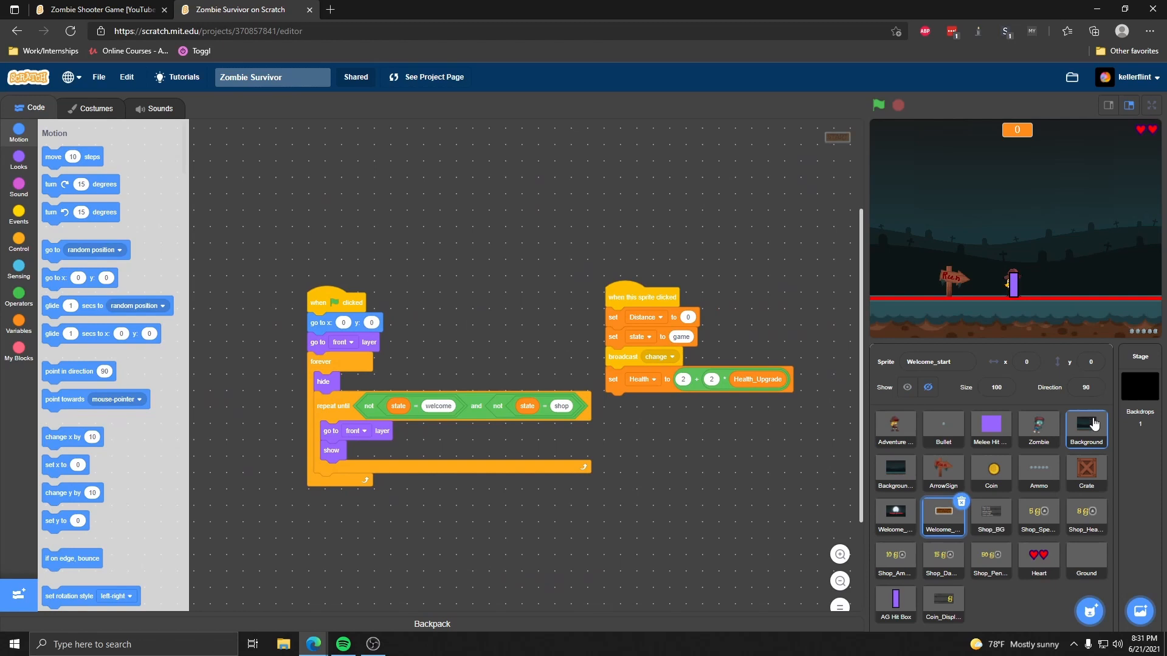
click(1140, 386)
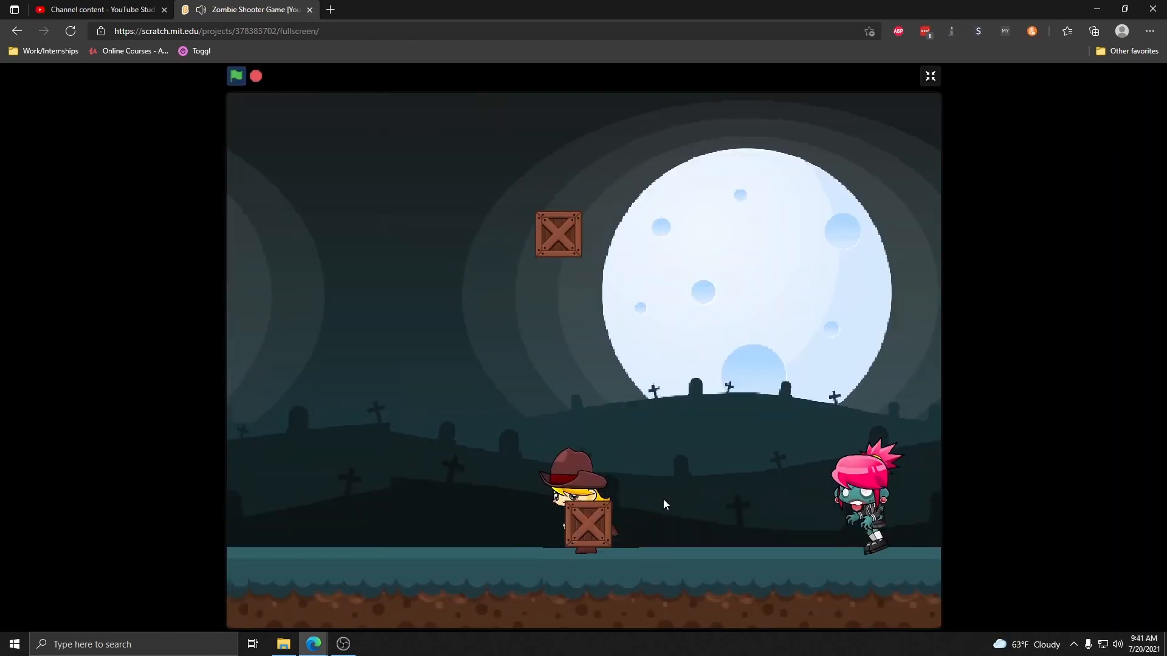
click(930, 76)
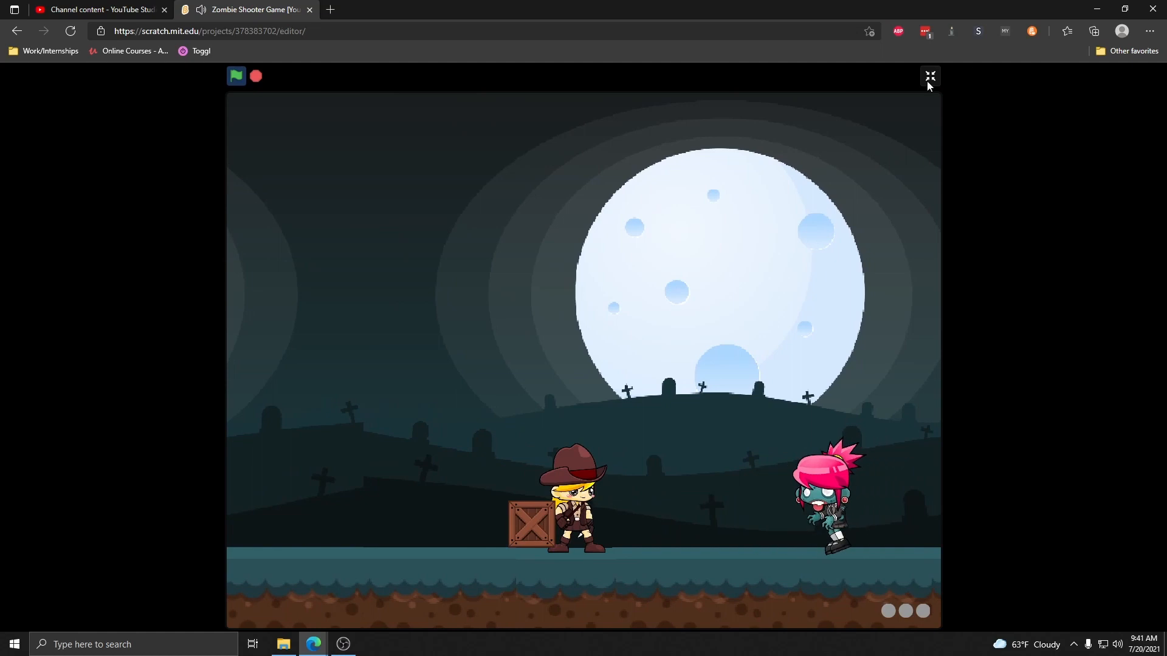
click(930, 76)
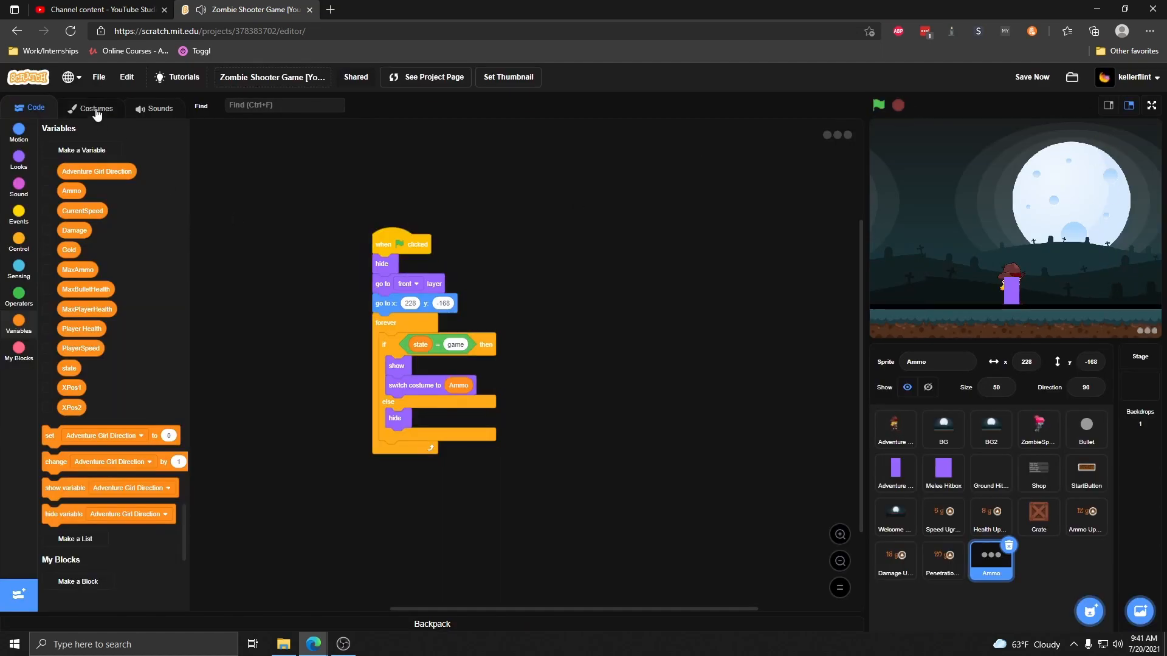
Show the Ammo variable on the stage and compare it against costume 4 of the Ammo sprite.
click(95, 107)
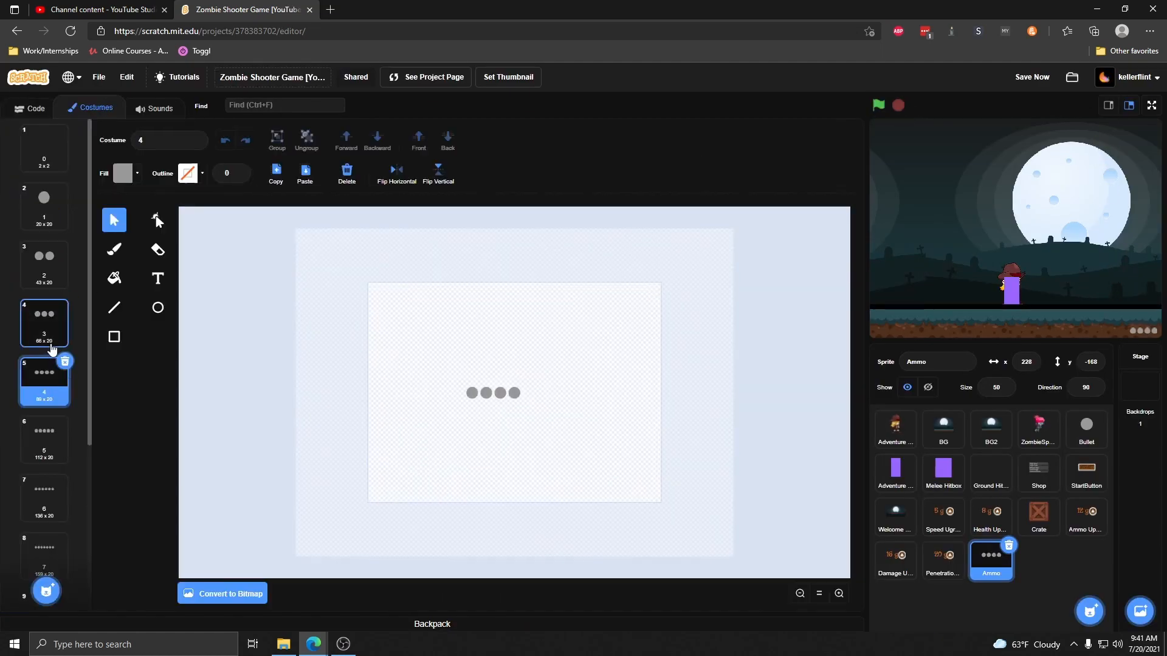
click(29, 107)
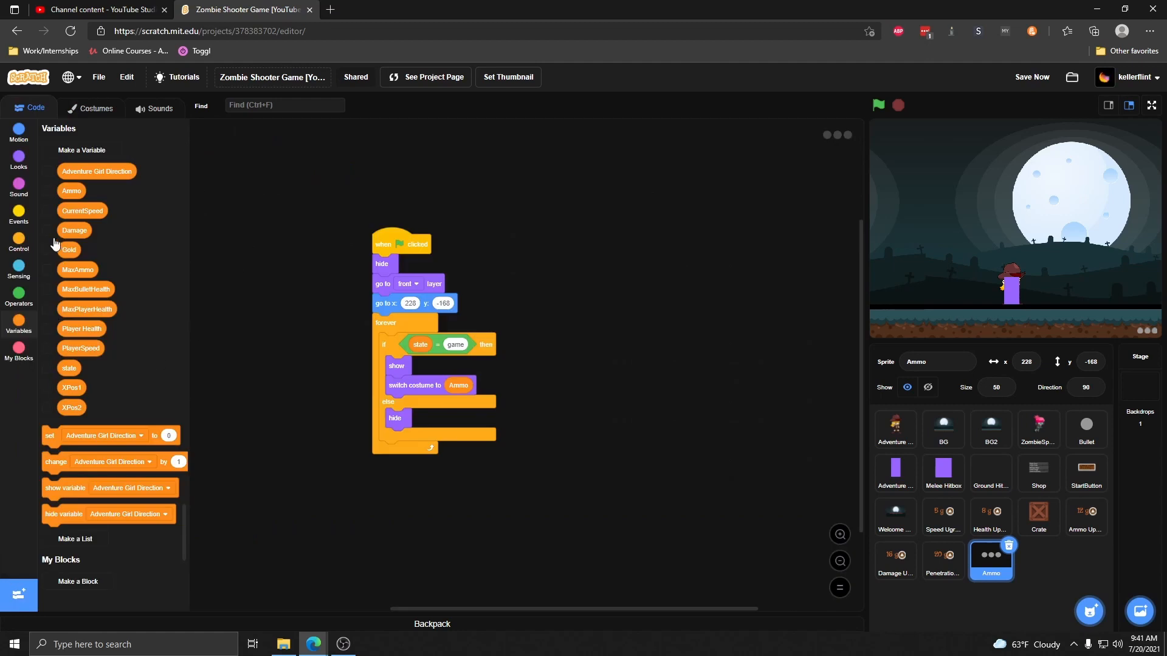
click(879, 104)
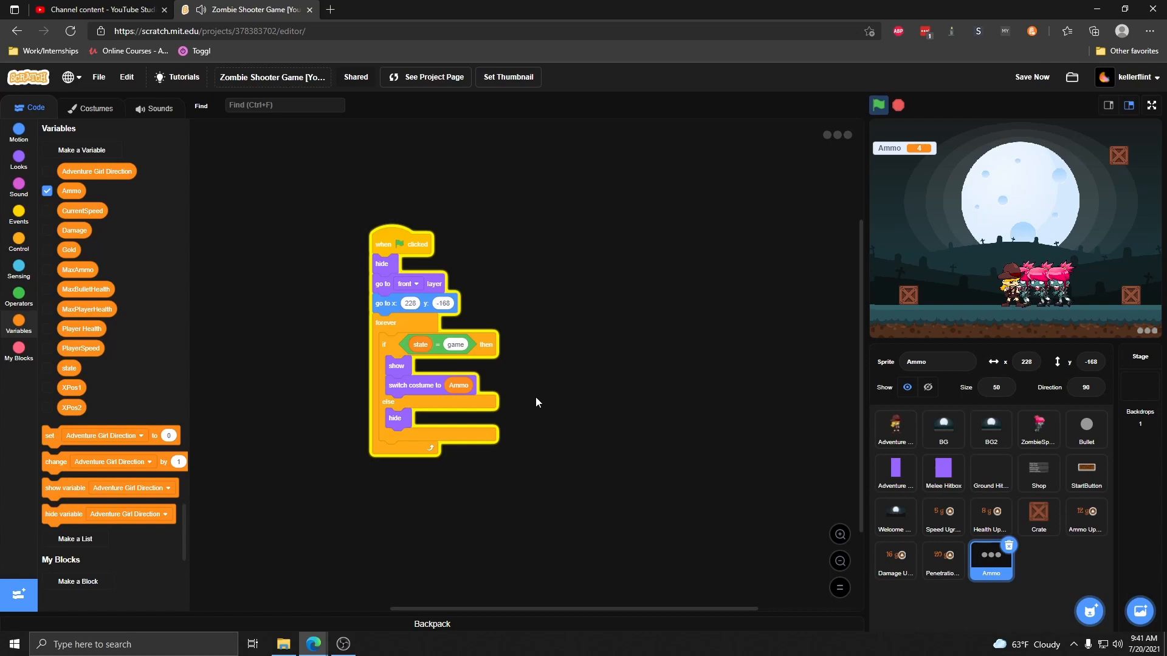
click(96, 108)
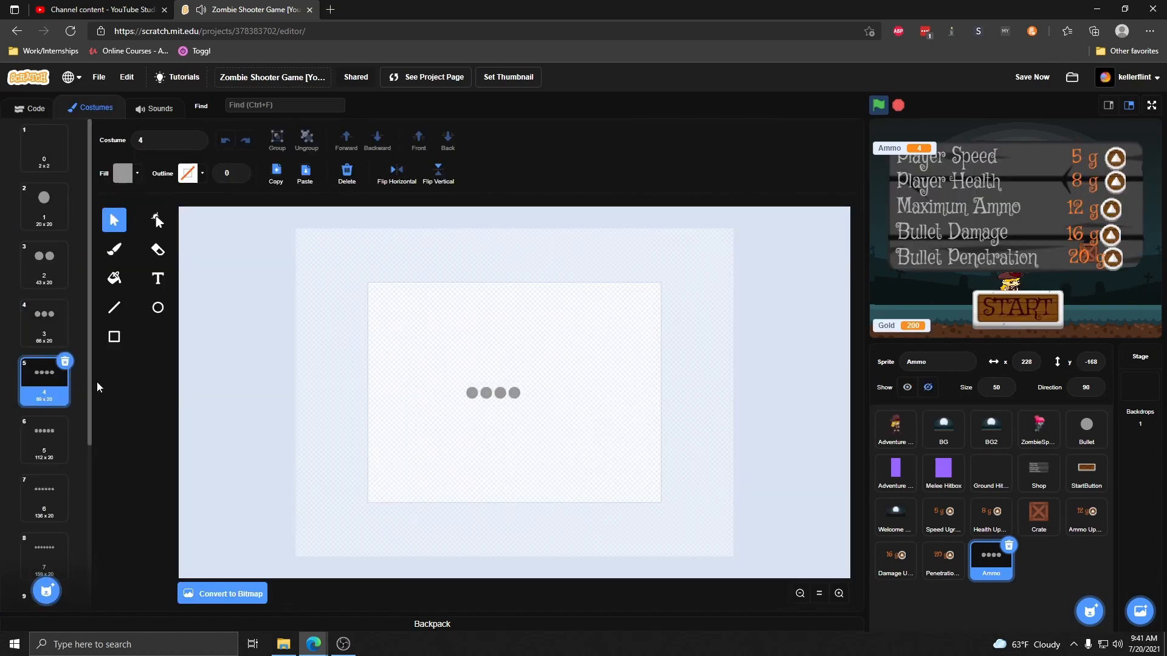
click(29, 108)
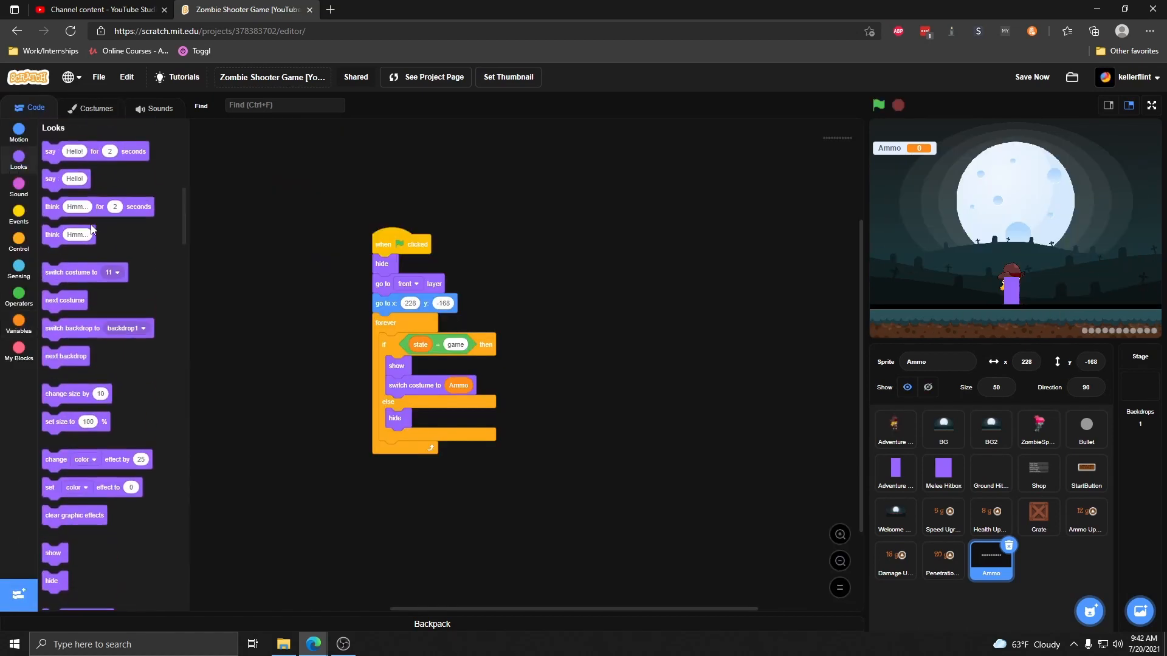
Browse the Looks block palette, then run the shooter full screen with zombie clone count and speed shown.
scroll(down, 3)
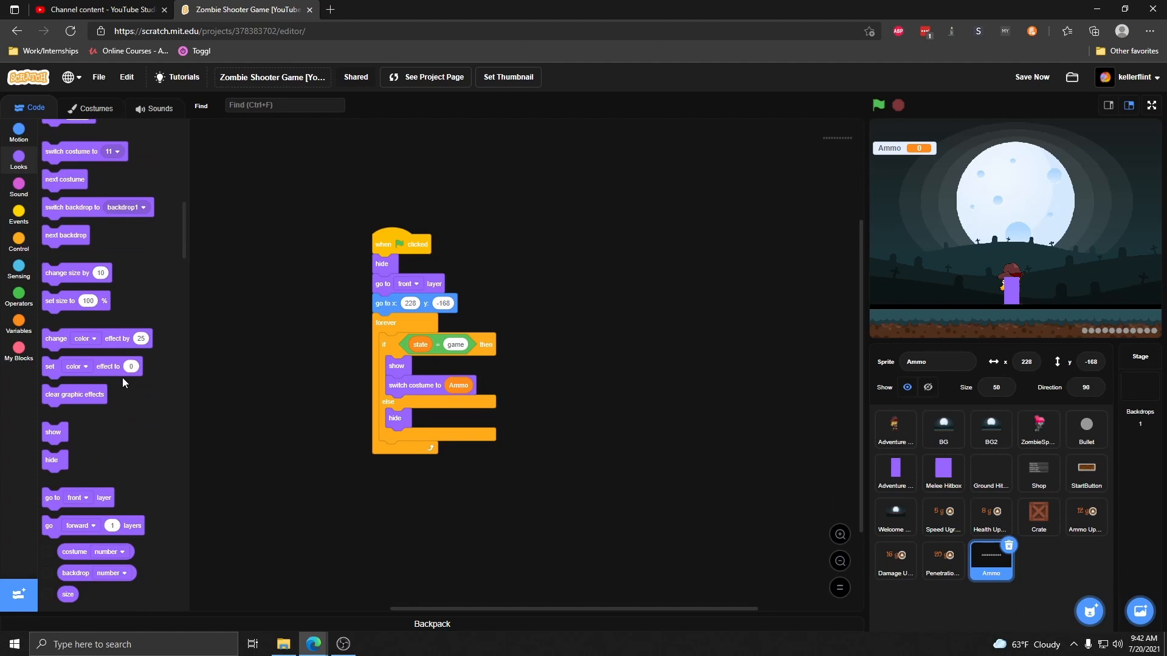
mouse_move(128, 357)
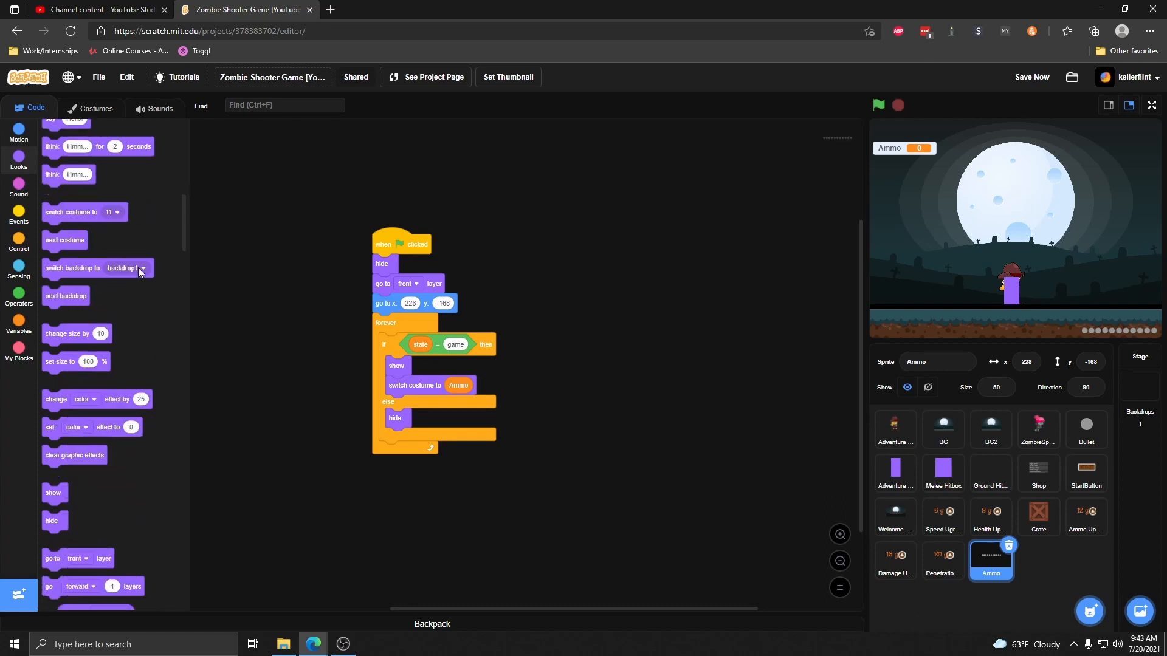
scroll(down, 3)
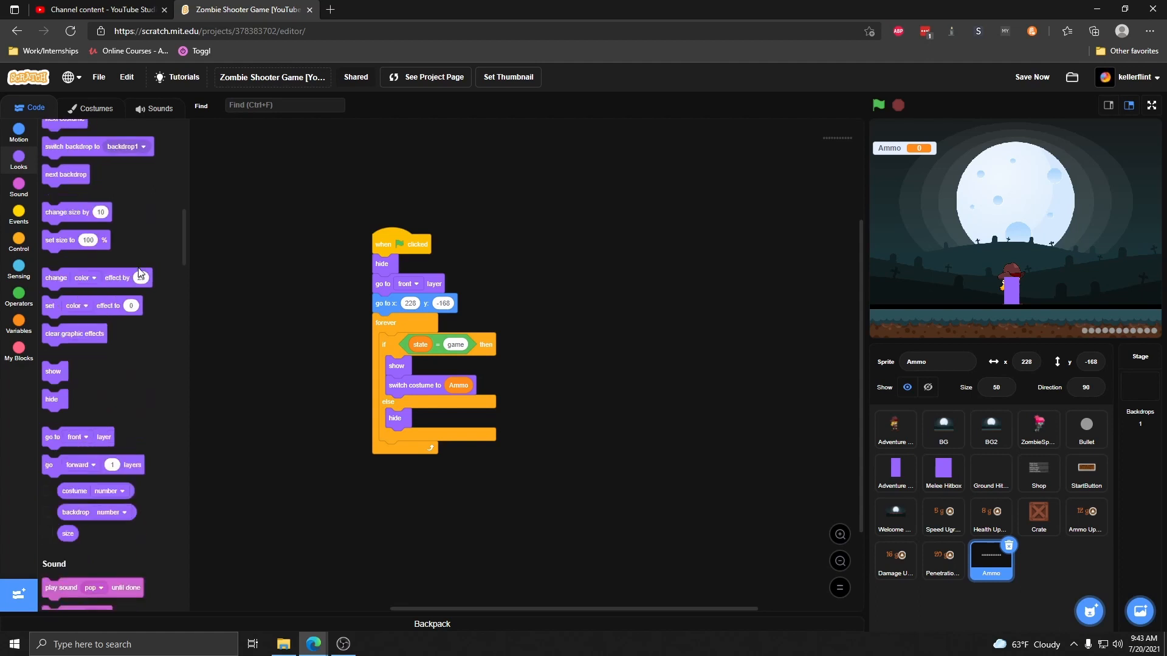
click(113, 491)
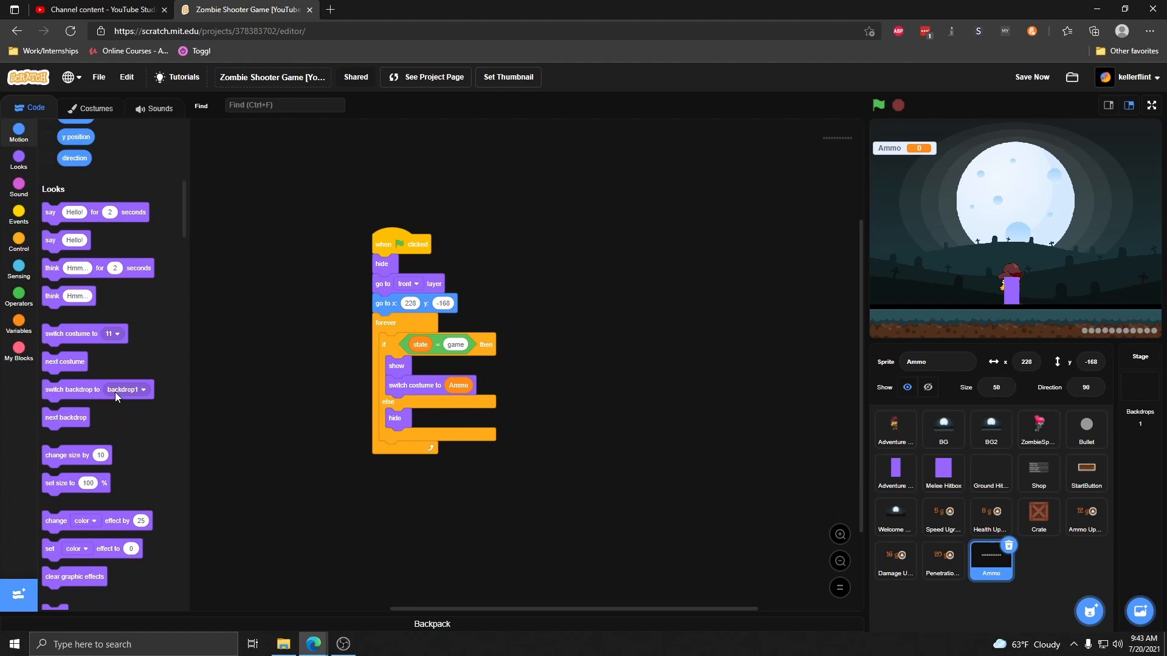
scroll(down, 3)
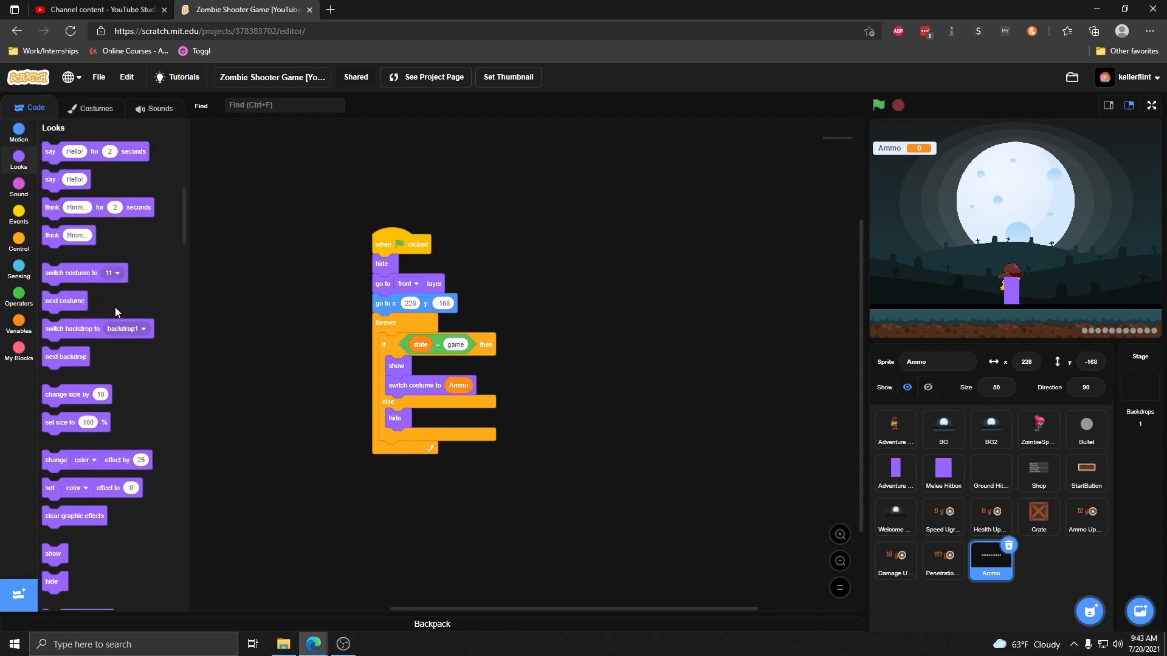
mouse_move(163, 268)
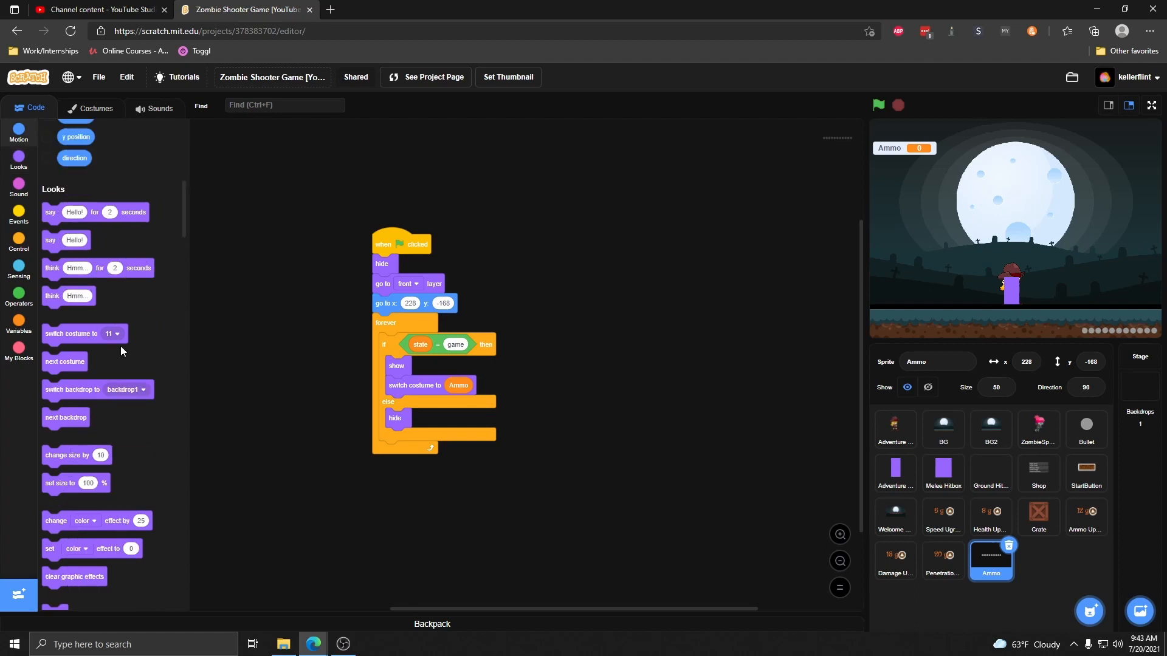
mouse_move(547, 296)
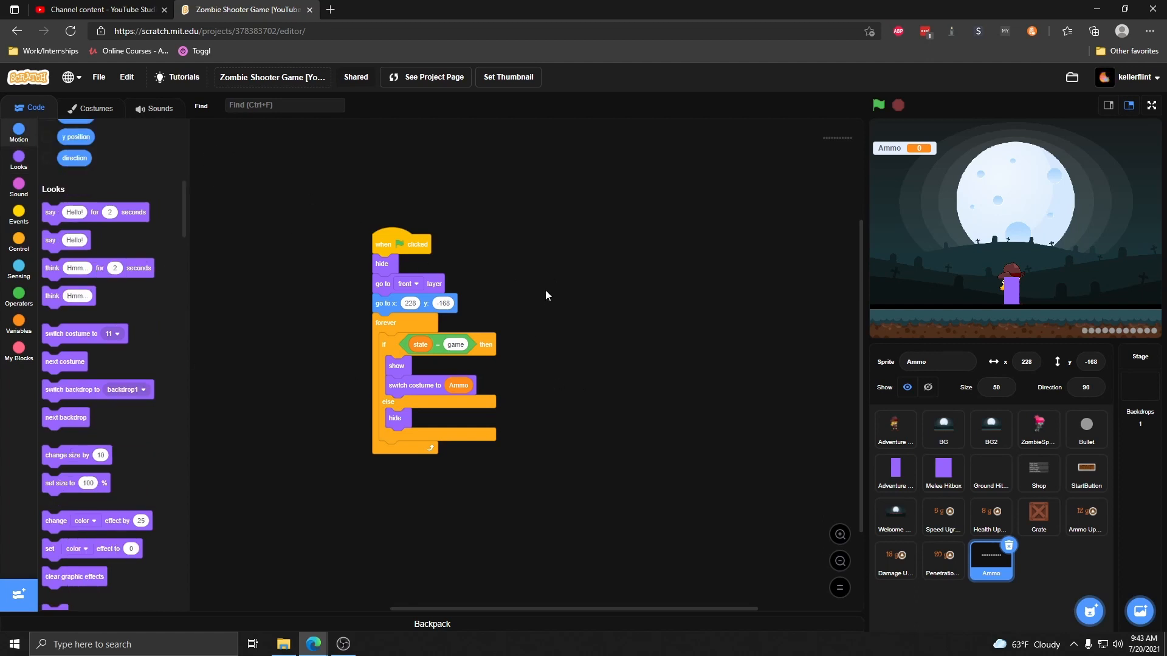
click(1150, 105)
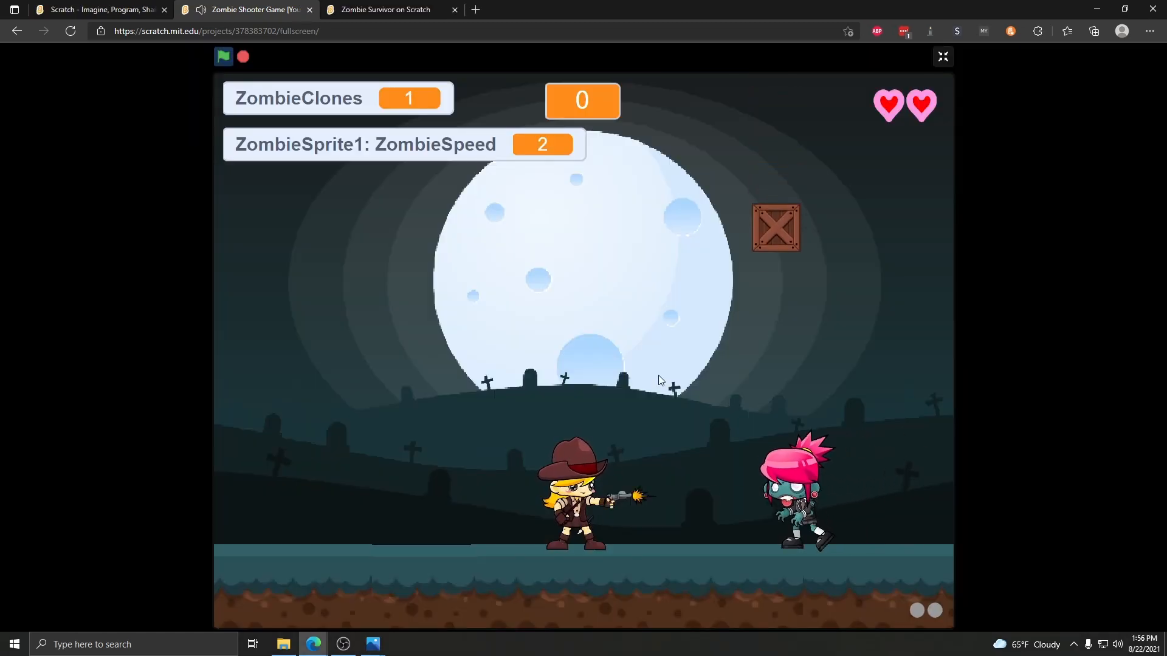
Show ZombieSprite1's health and speed readouts, then bring up the Crate sprite's clone scripts.
click(943, 56)
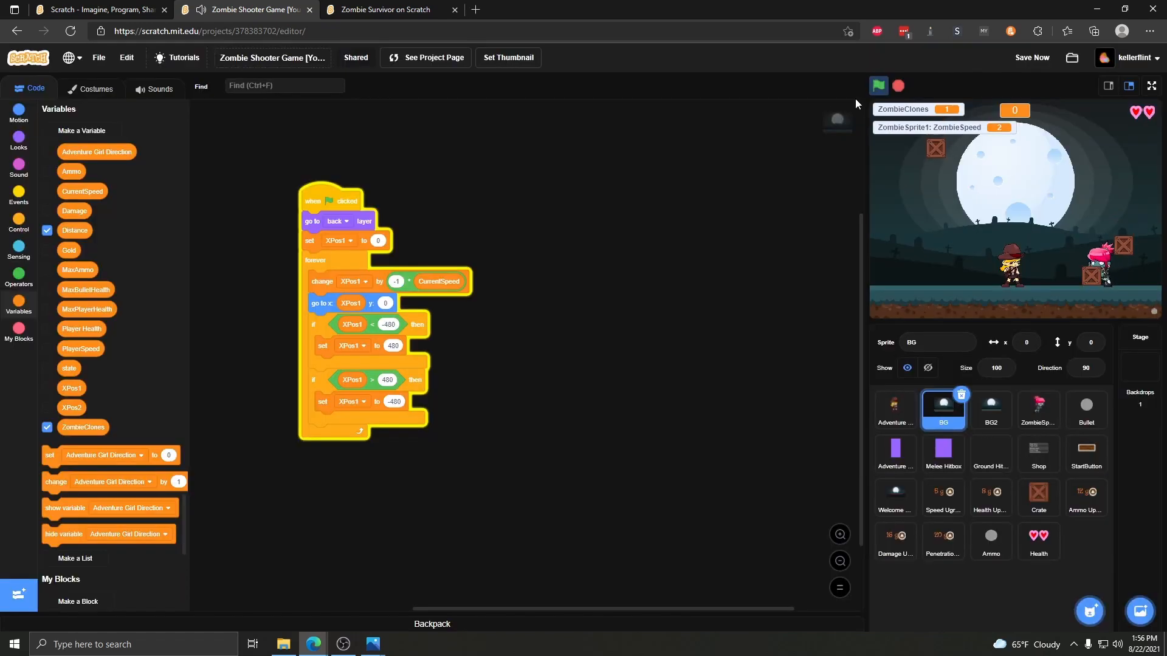
click(1039, 410)
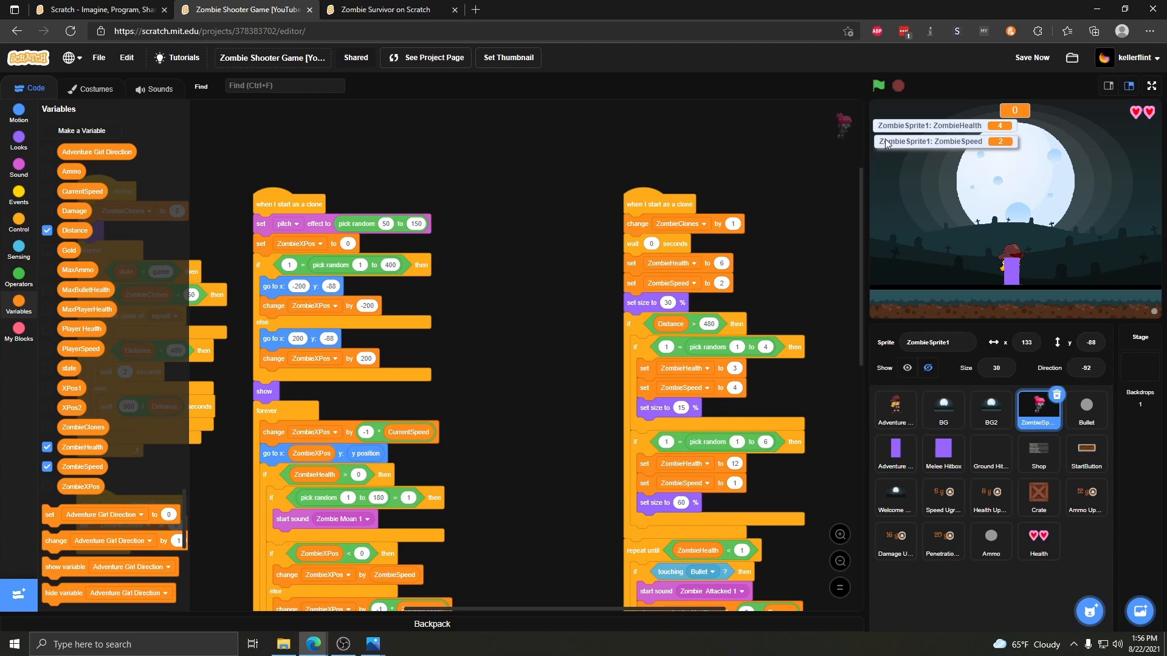
click(878, 86)
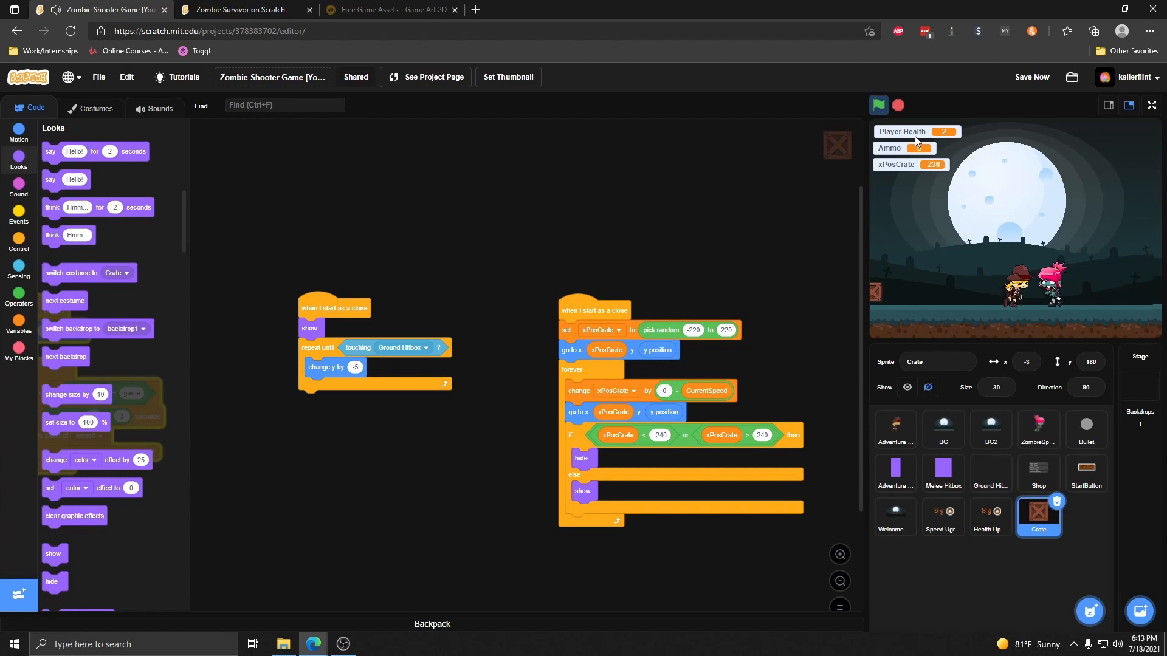
Arrange the Crate sprite's three scripts side by side clear of the Variables block list.
click(879, 106)
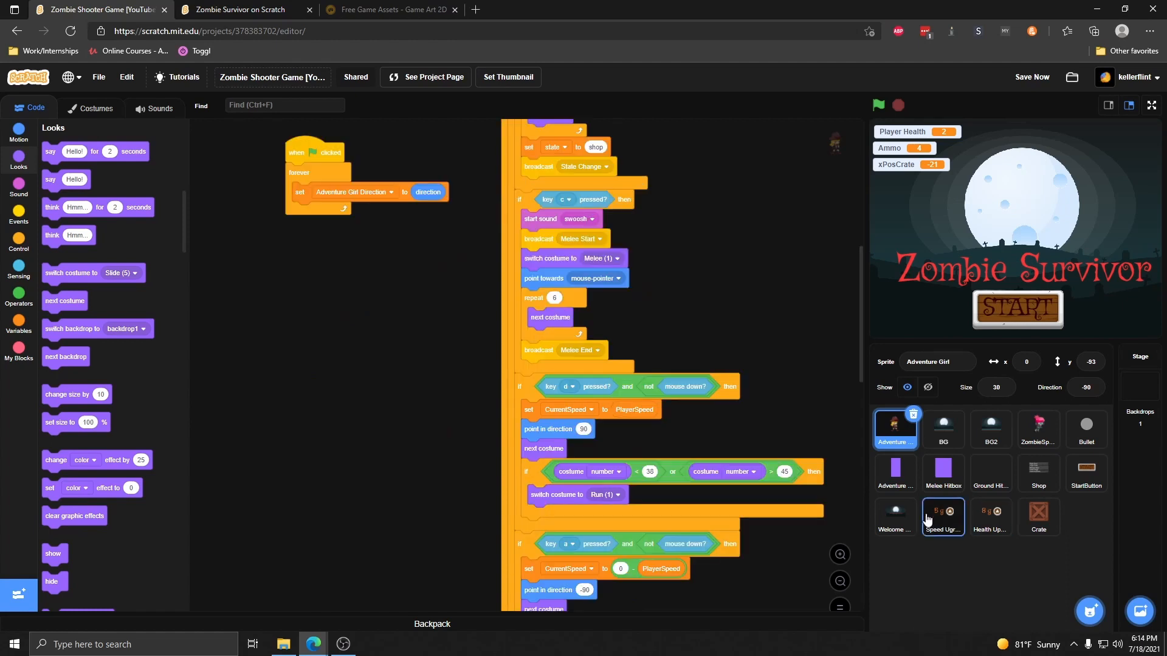
click(1038, 516)
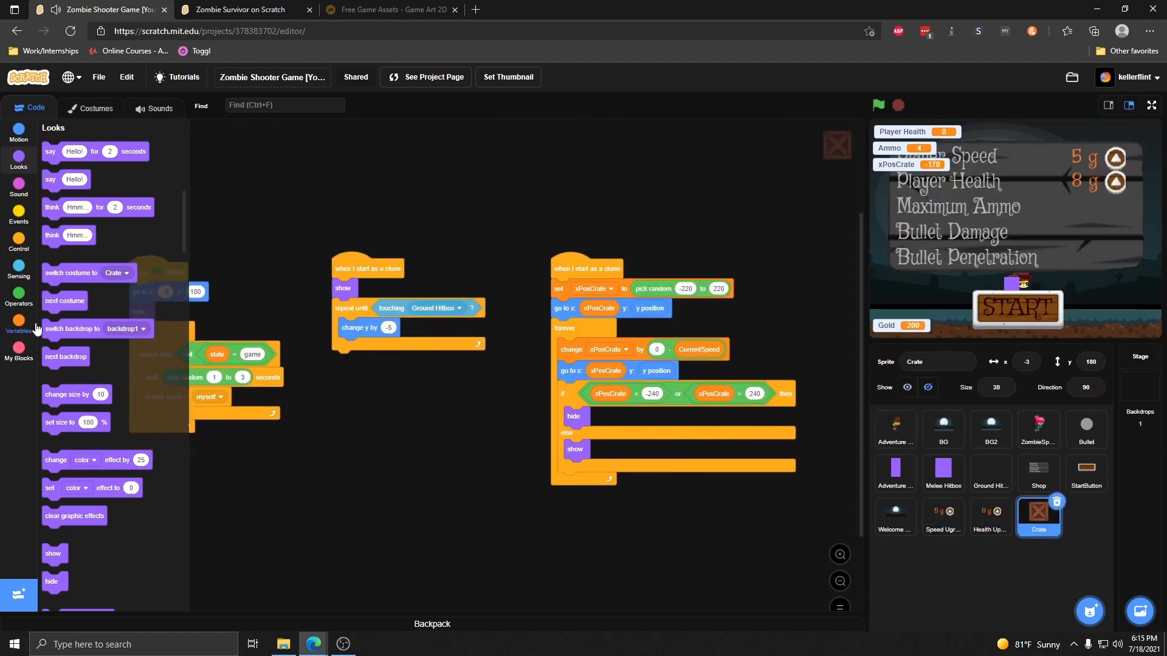
click(19, 321)
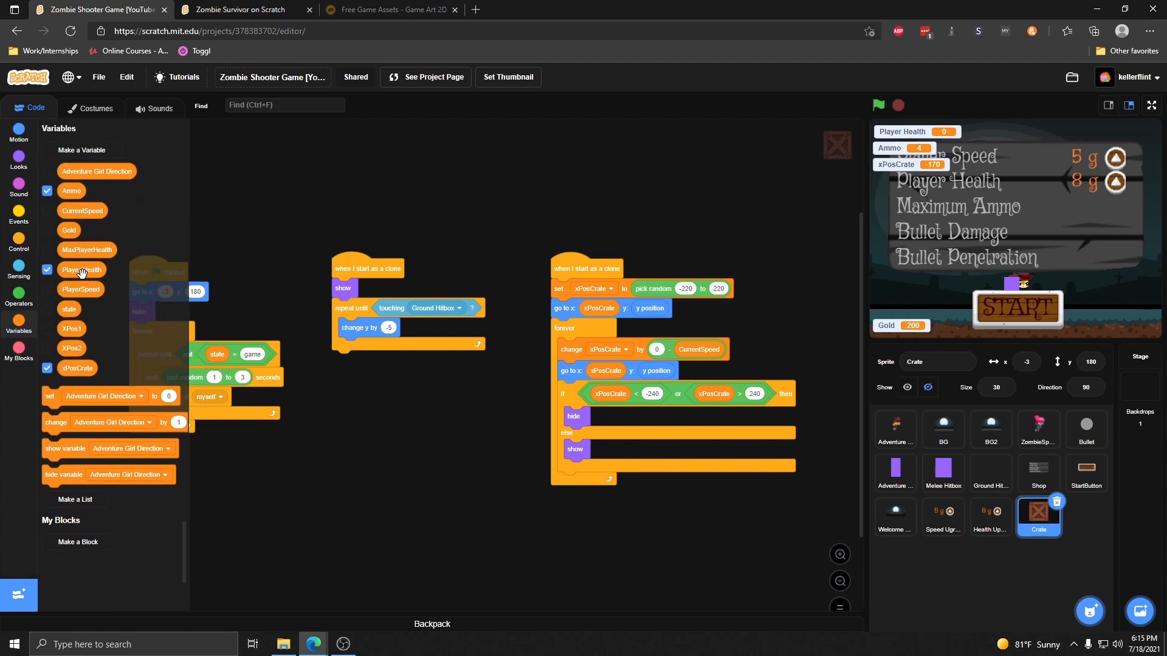
mouse_move(110, 376)
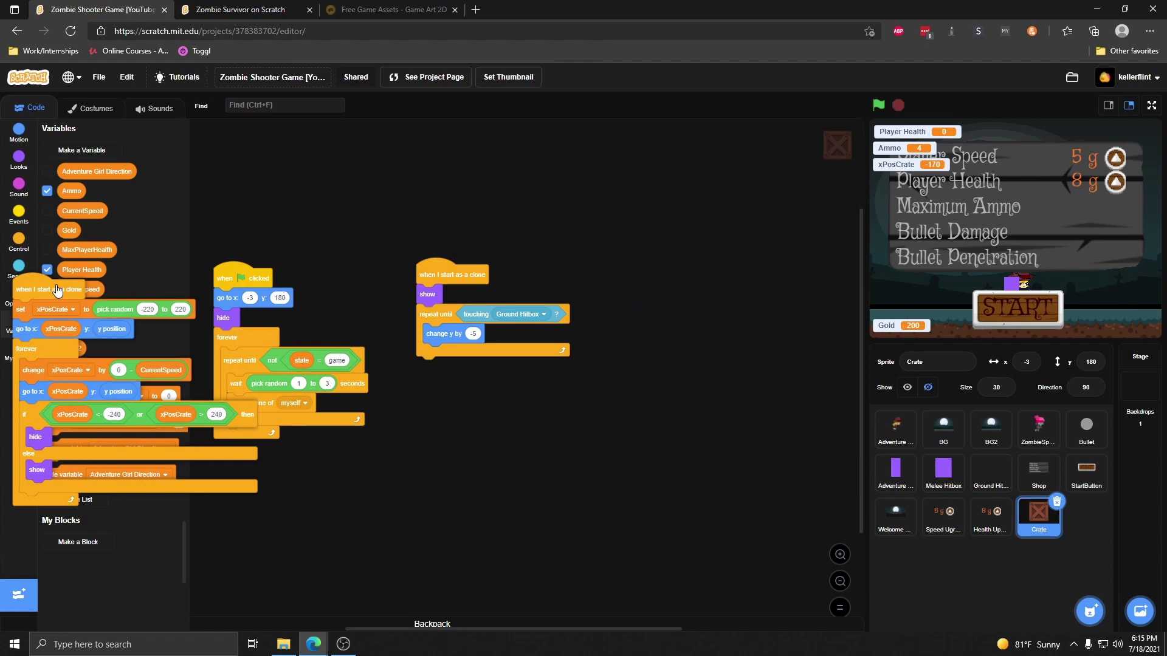
drag(56, 288, 653, 268)
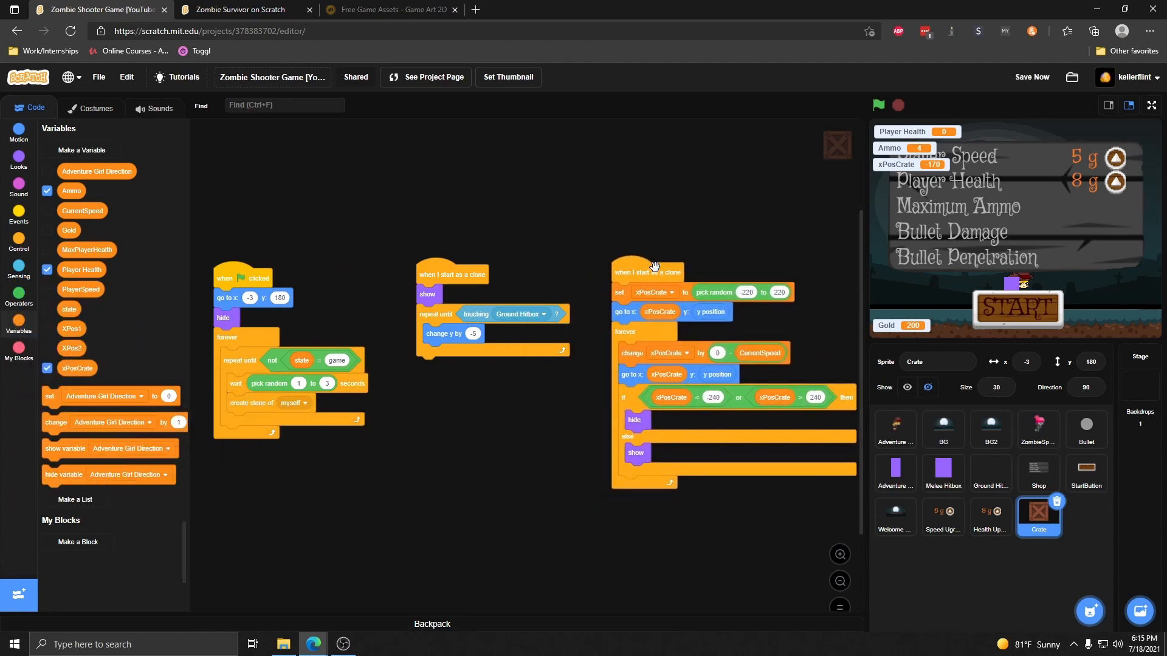
drag(647, 272, 119, 305)
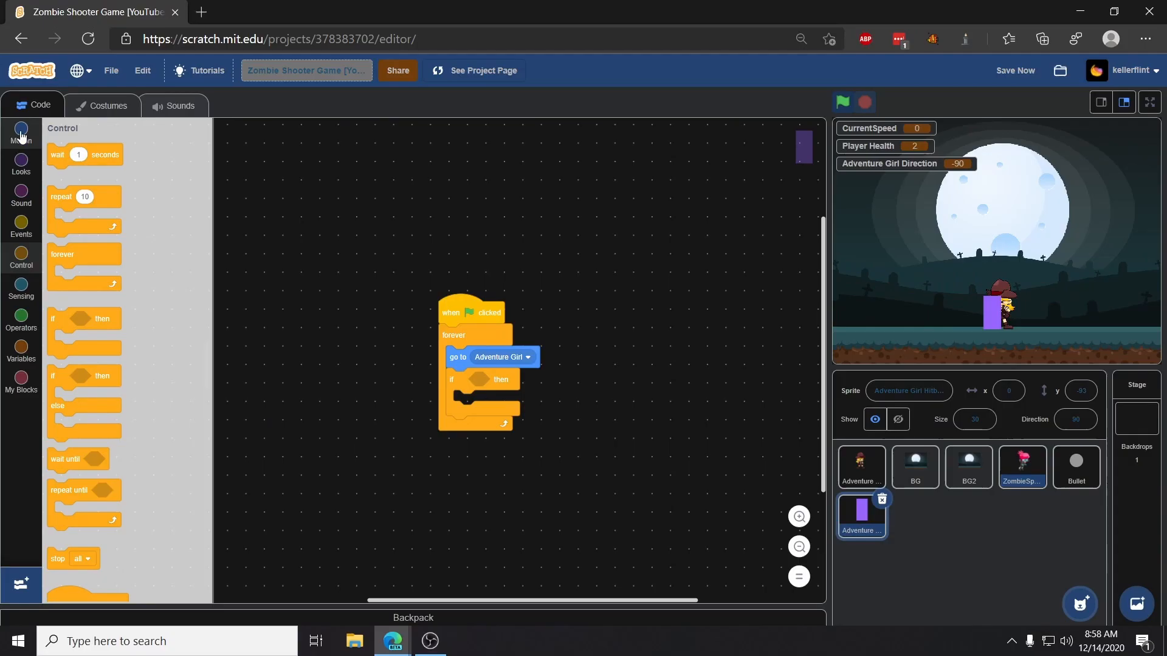
mouse_move(21, 129)
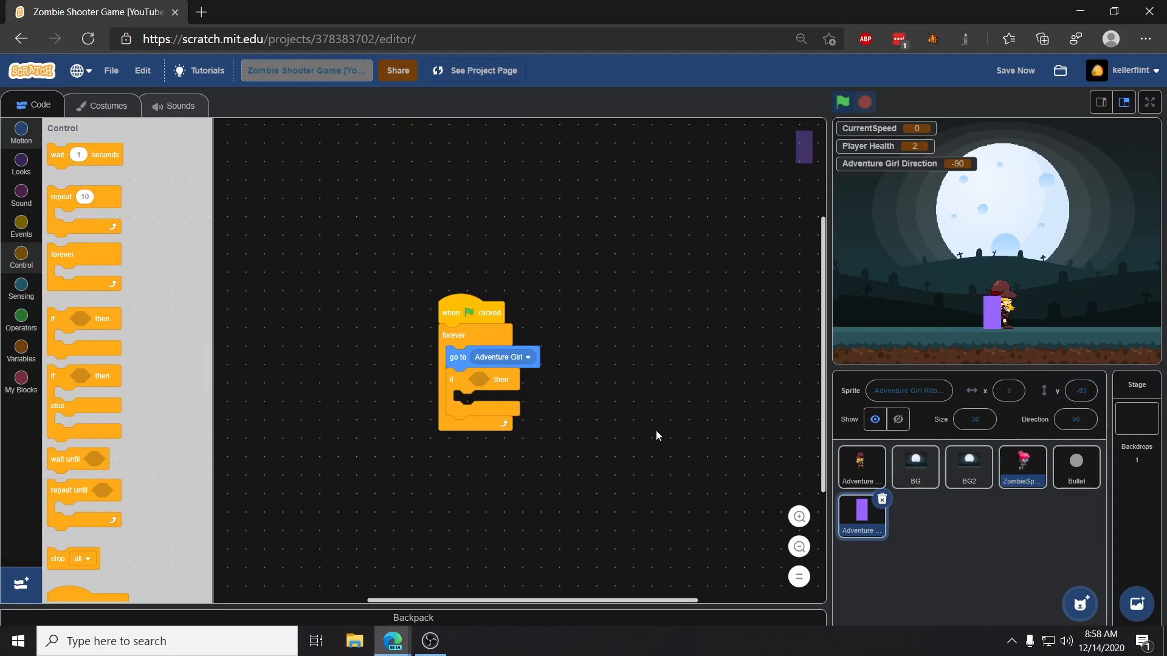
Run the game and display ZombieSprite1's clone-every-10-seconds scripts in the code area.
click(842, 101)
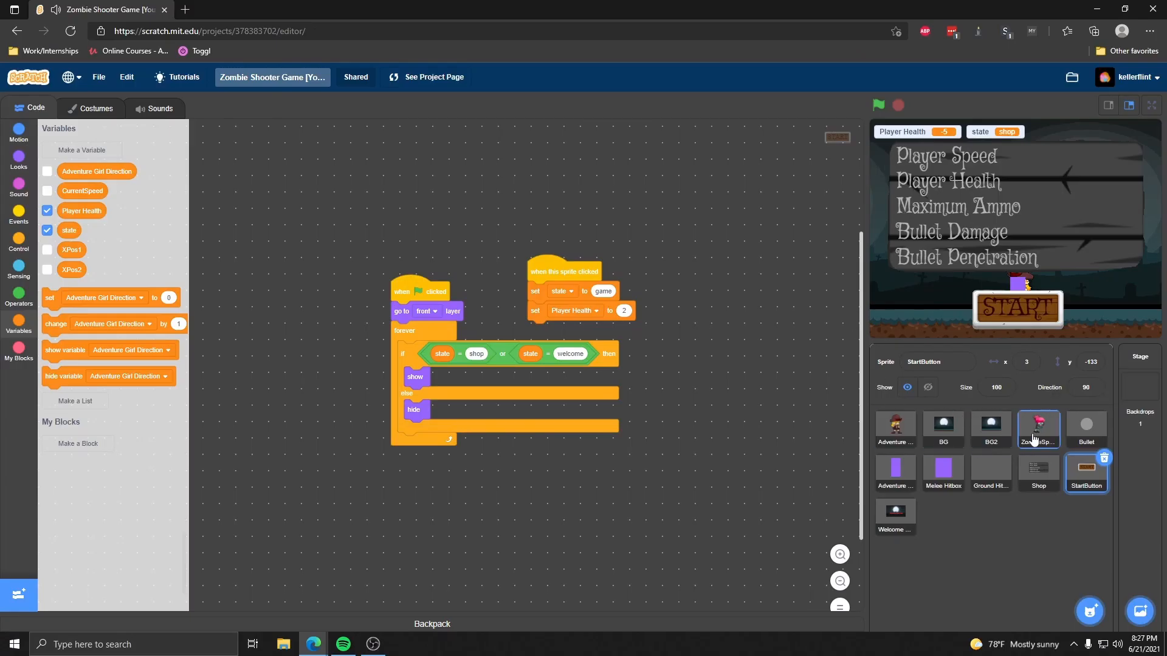
click(1038, 428)
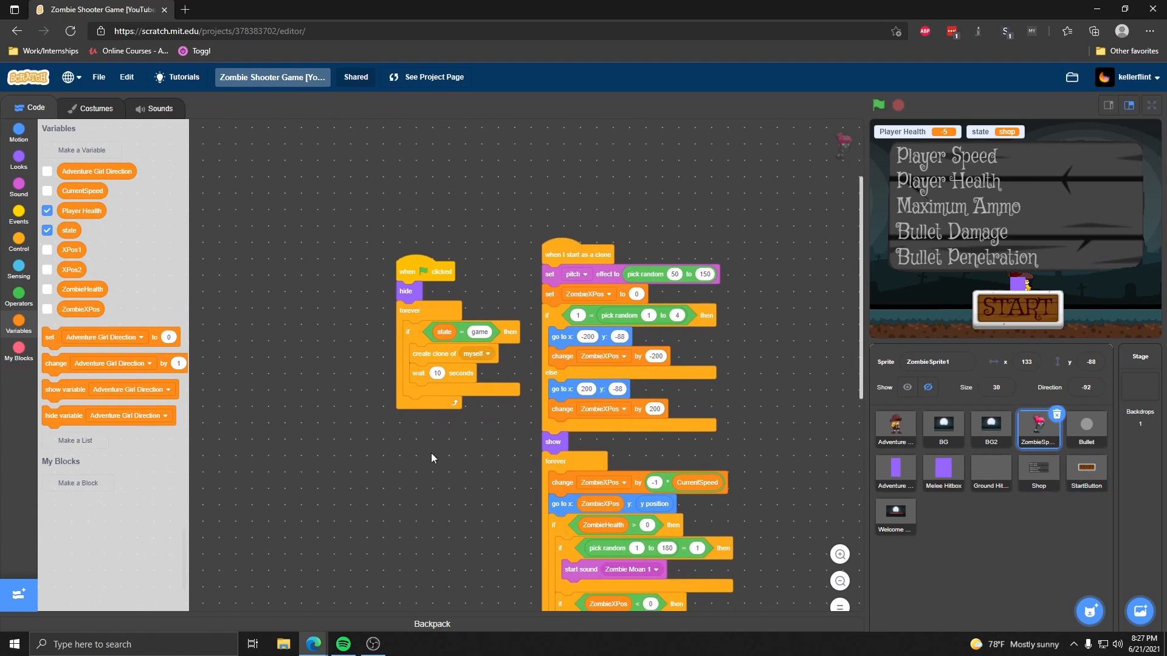
click(1039, 470)
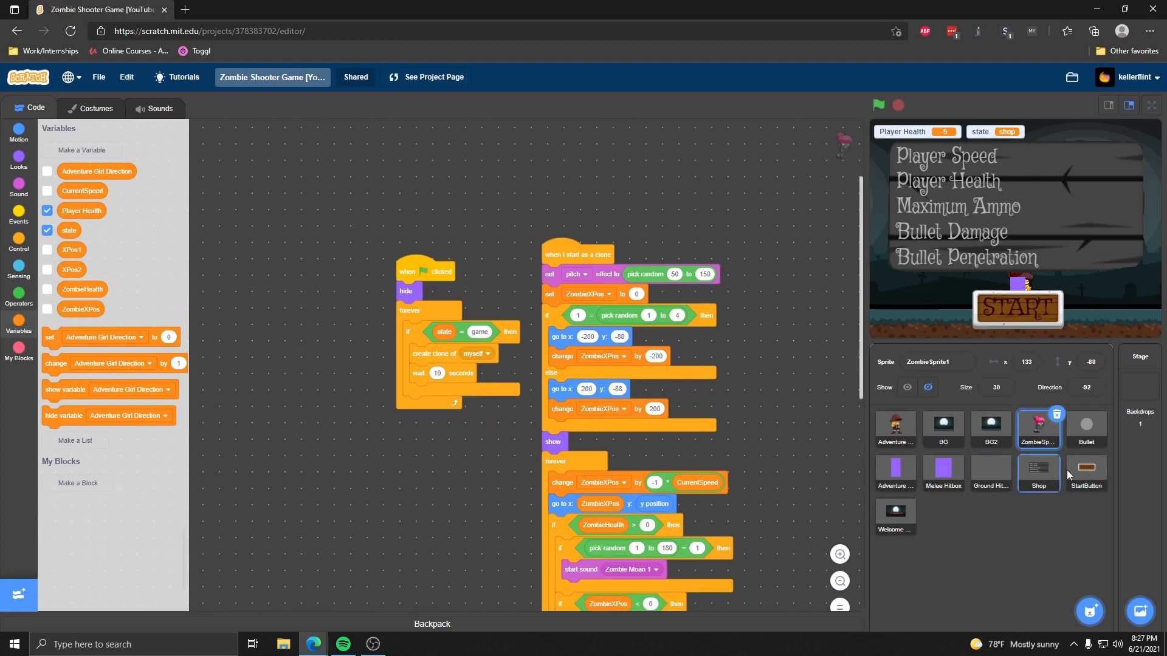